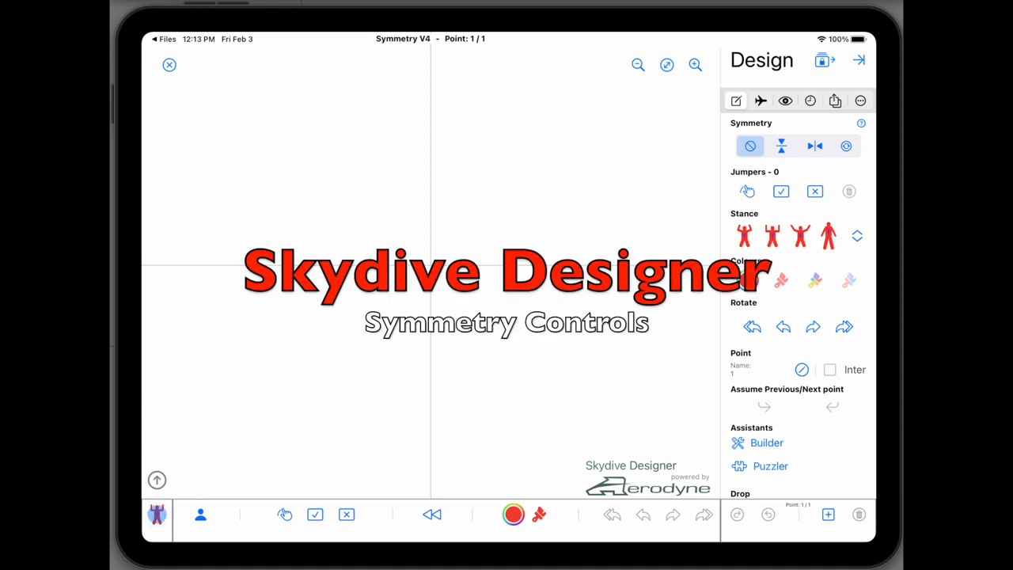
# Cycle through the no-symmetry, mirror and rotational options, ending on top-bottom mirror.
pyautogui.click(156, 514)
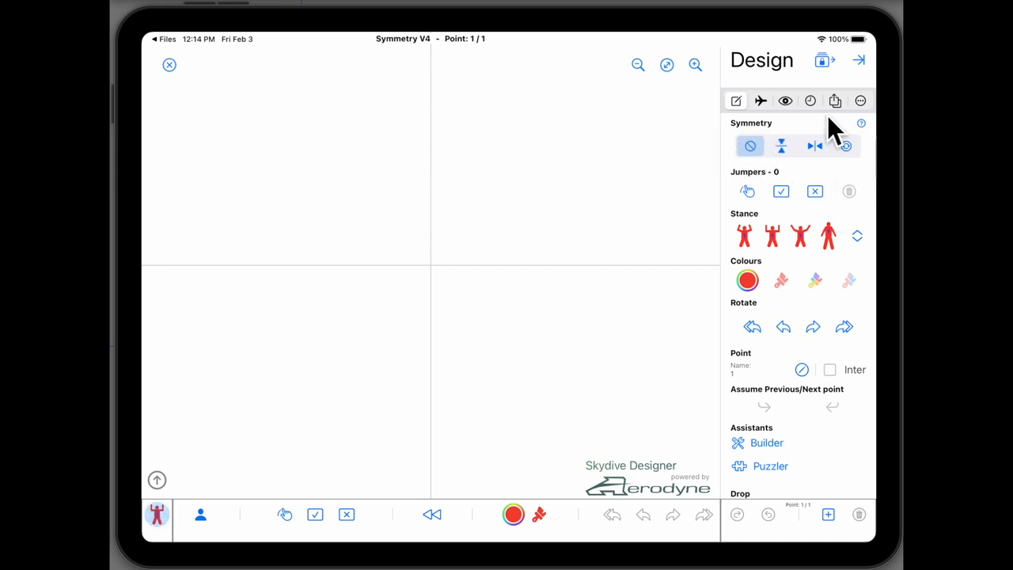
pyautogui.click(750, 146)
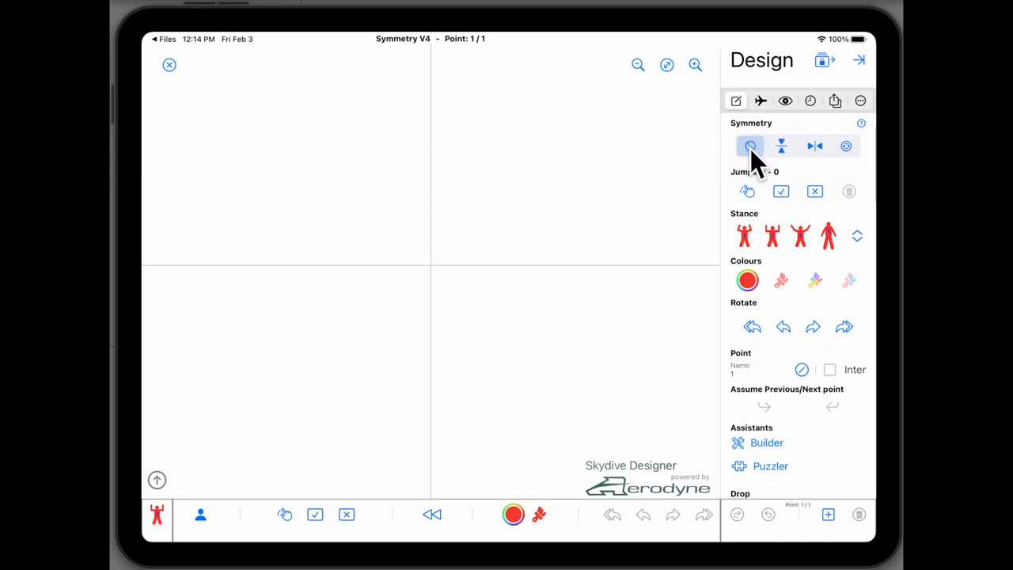
pyautogui.click(781, 145)
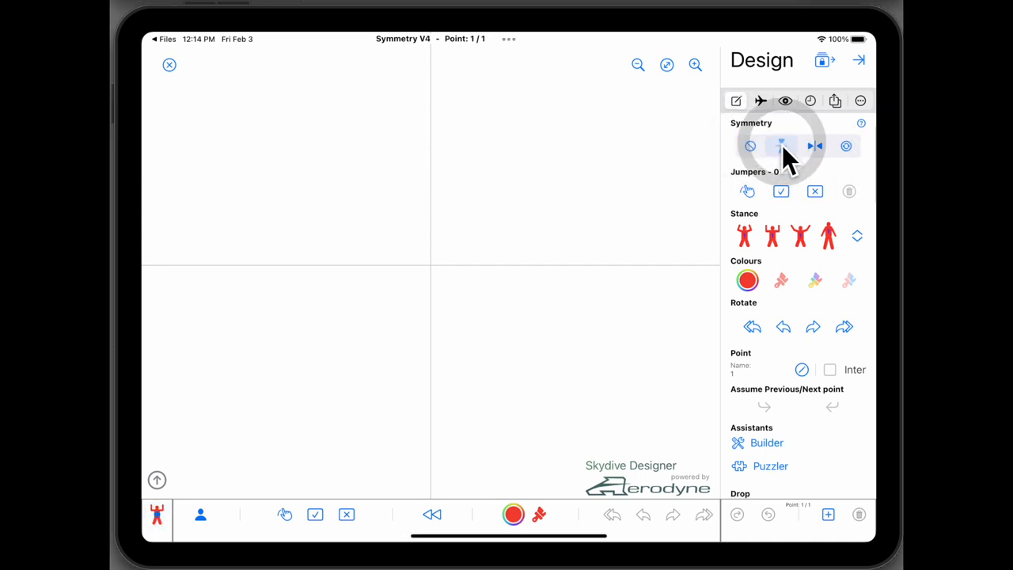
pyautogui.click(782, 146)
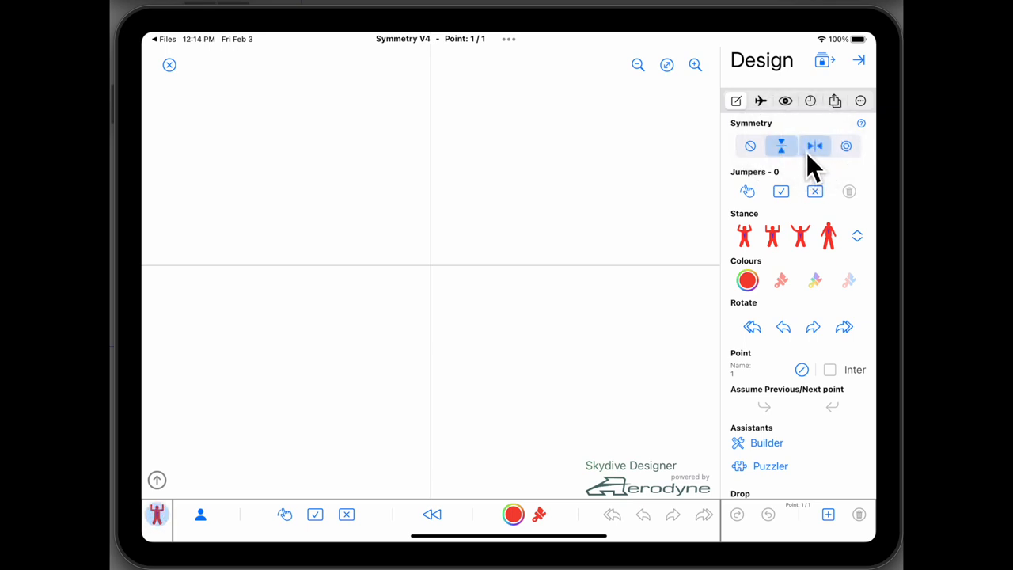
pyautogui.click(846, 145)
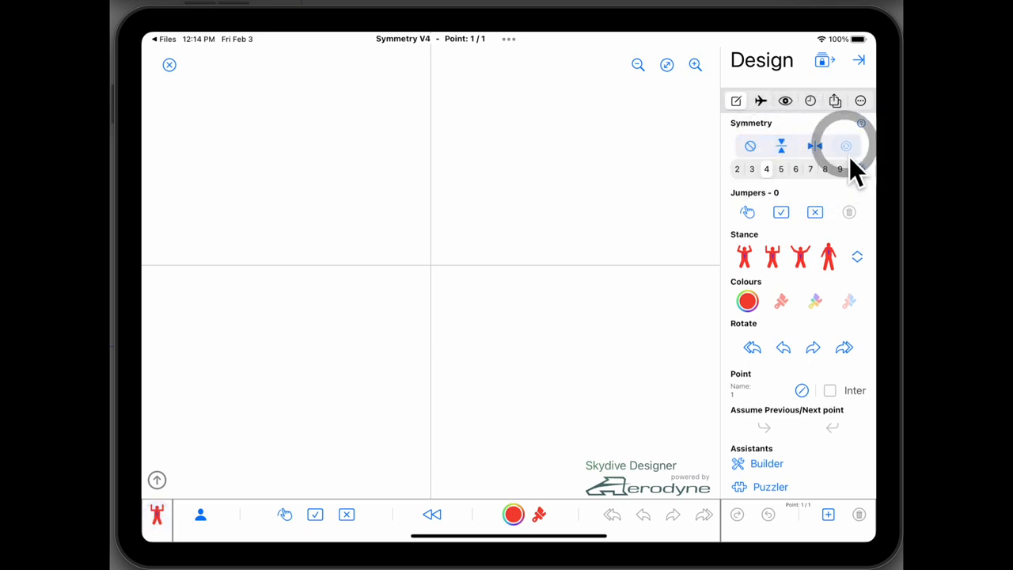
pyautogui.click(845, 145)
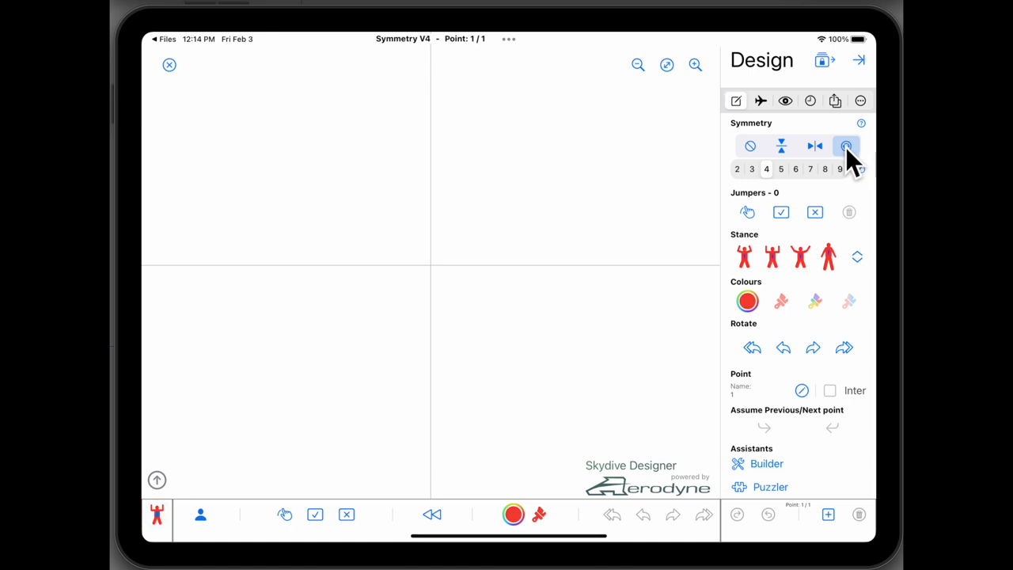
pyautogui.click(750, 146)
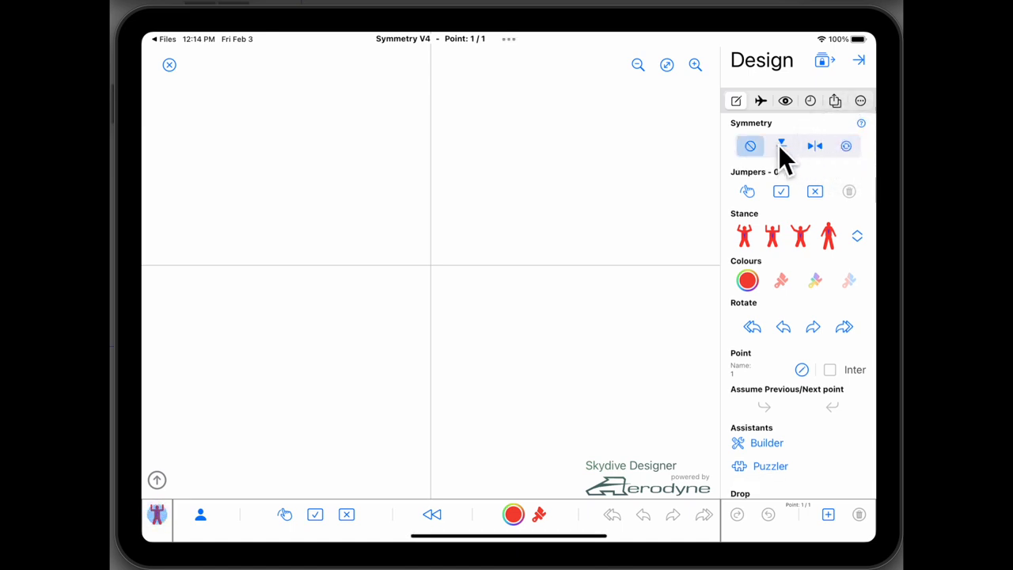
pyautogui.click(782, 145)
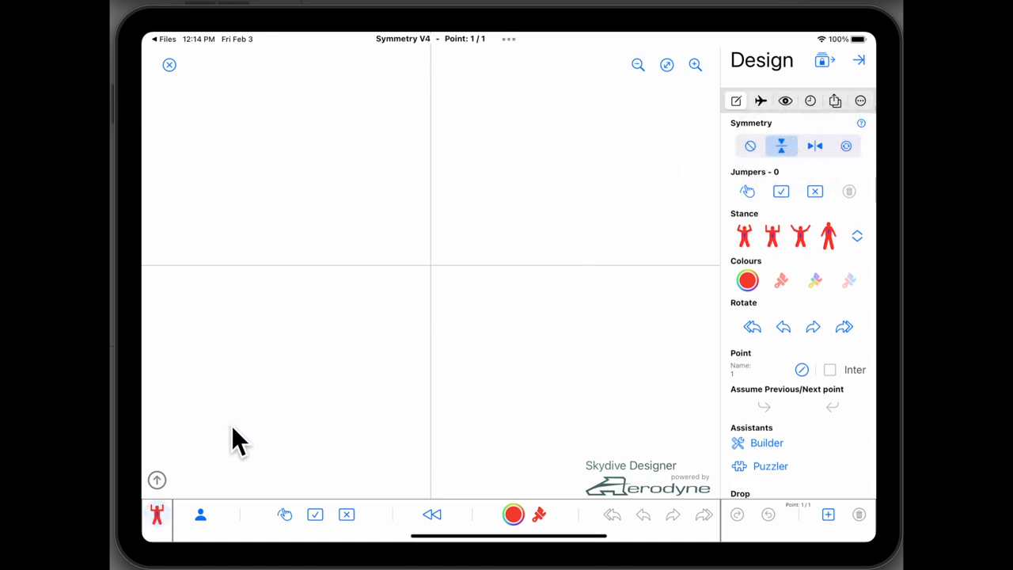
pyautogui.click(157, 515)
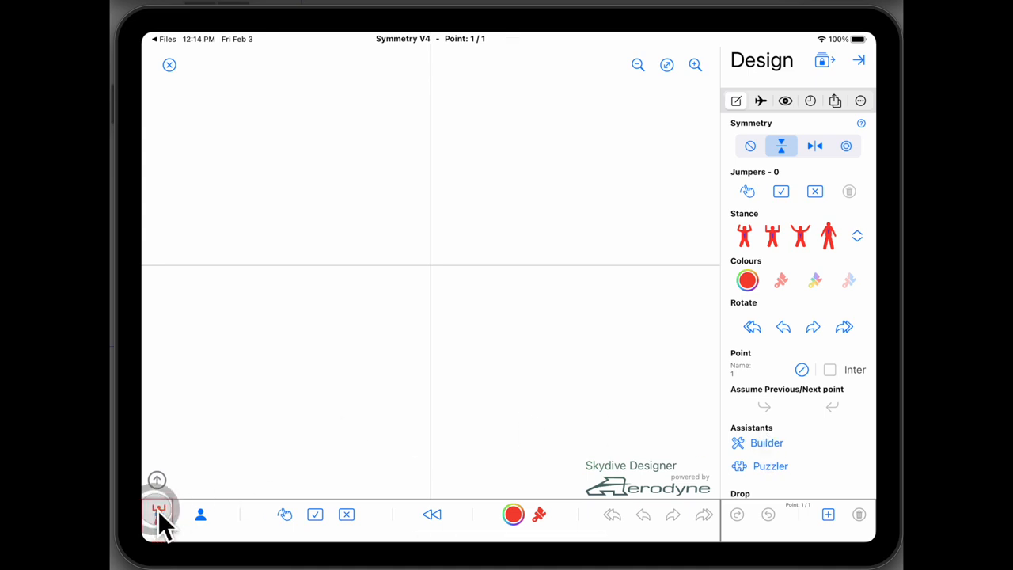
pyautogui.click(157, 514)
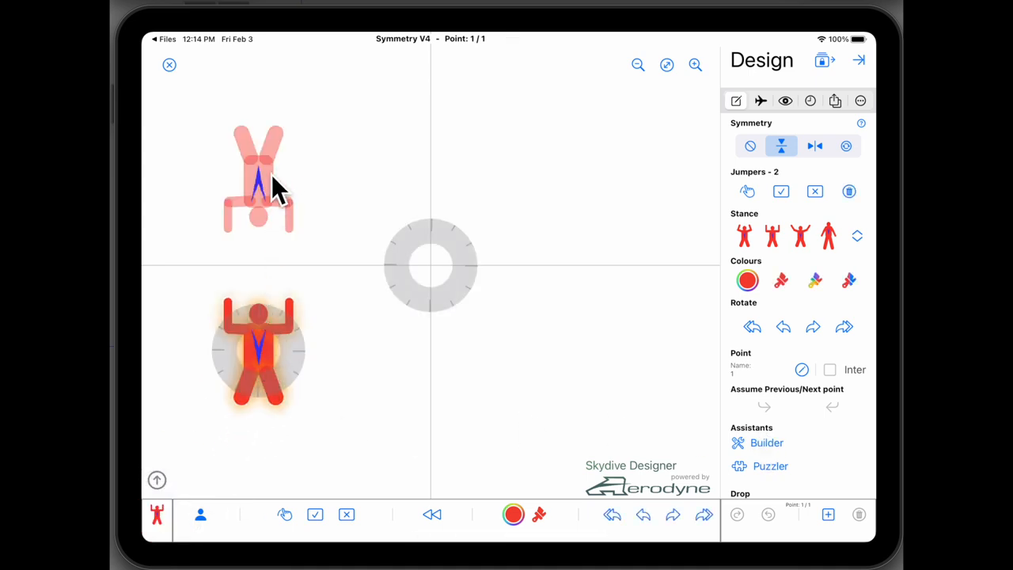
pyautogui.moveTo(170, 269)
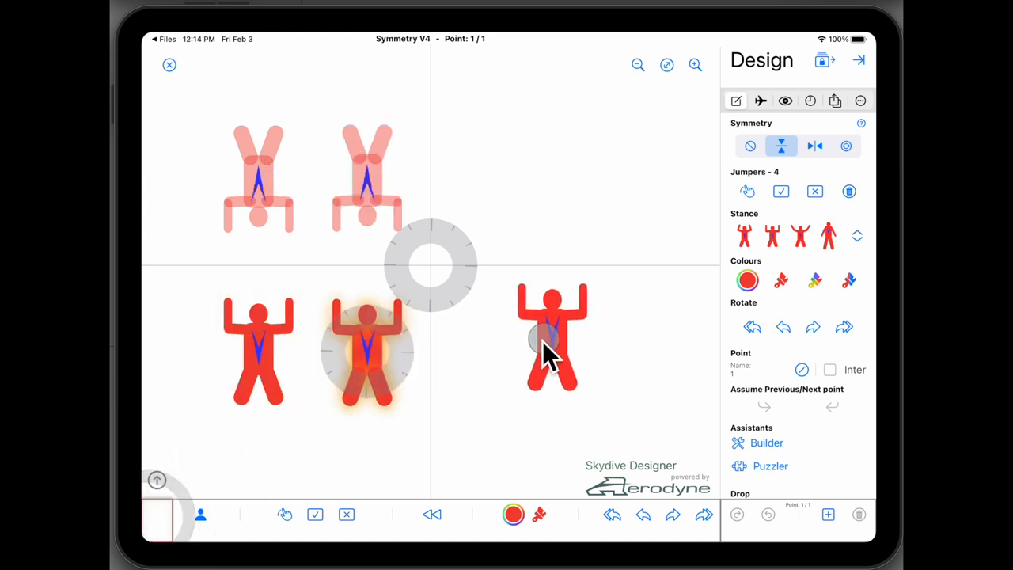
pyautogui.click(156, 515)
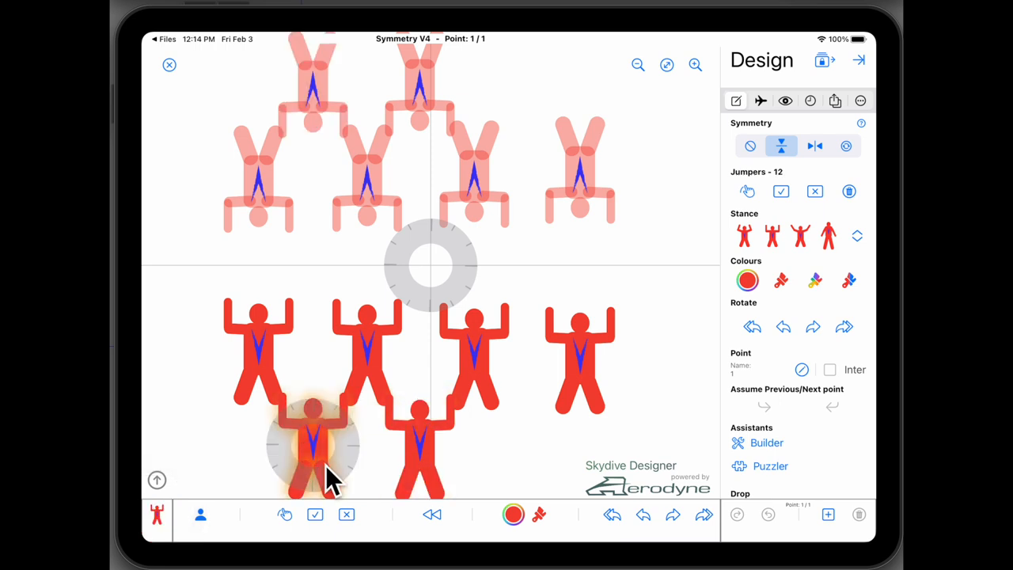
pyautogui.click(526, 439)
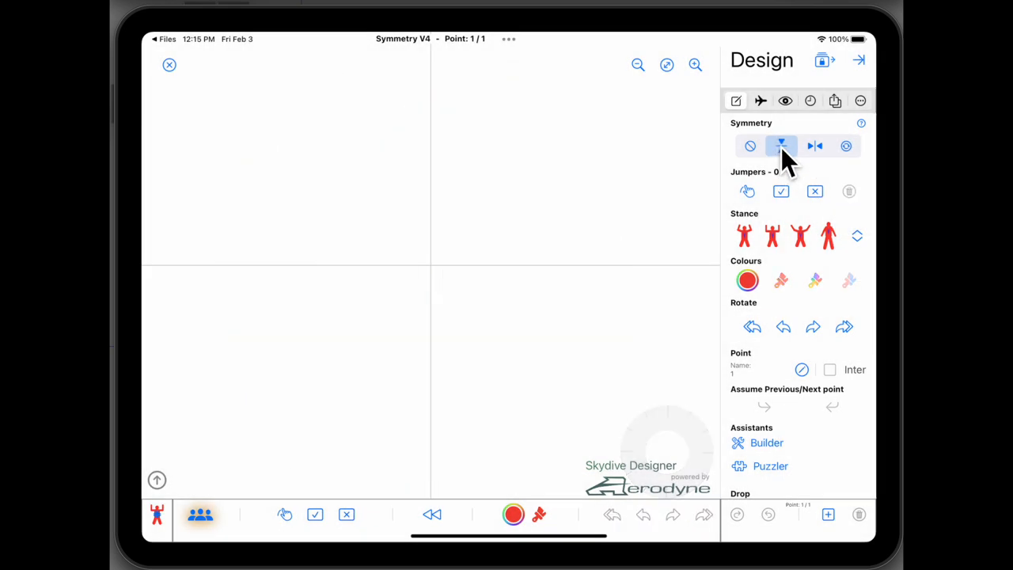
# Toggle top-bottom mirror on and back off, leaving symmetry disabled.
pyautogui.click(750, 146)
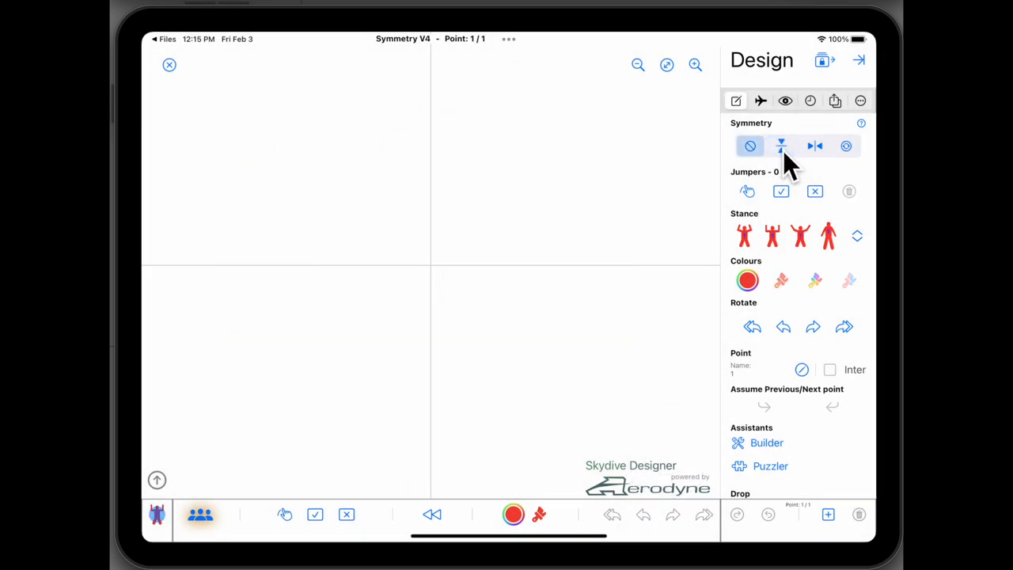
pyautogui.click(781, 146)
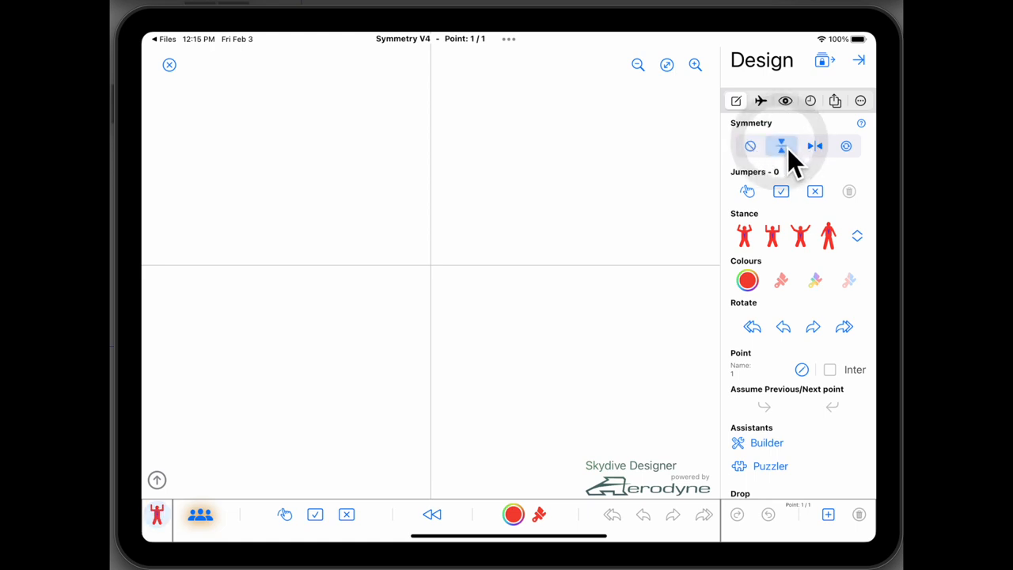
pyautogui.click(751, 146)
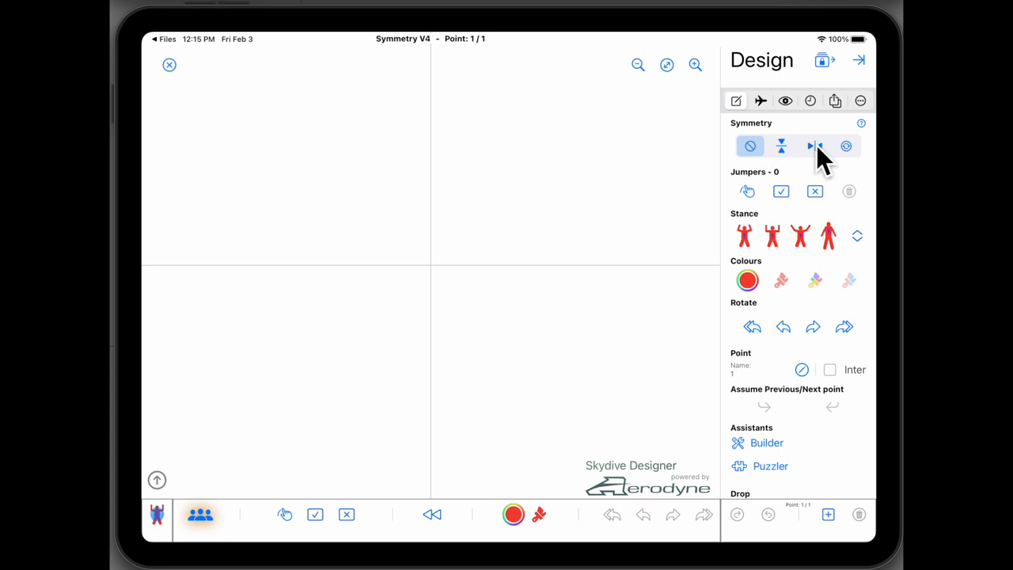
# Enable left-right mirror, add and remove a test jumper, then add top-bottom mirror.
pyautogui.click(814, 145)
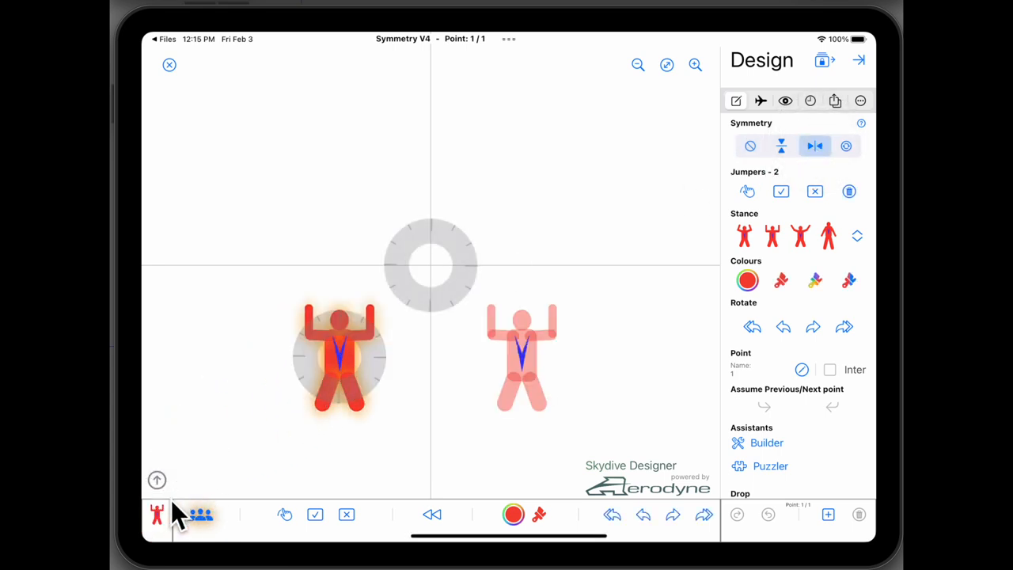
pyautogui.click(201, 515)
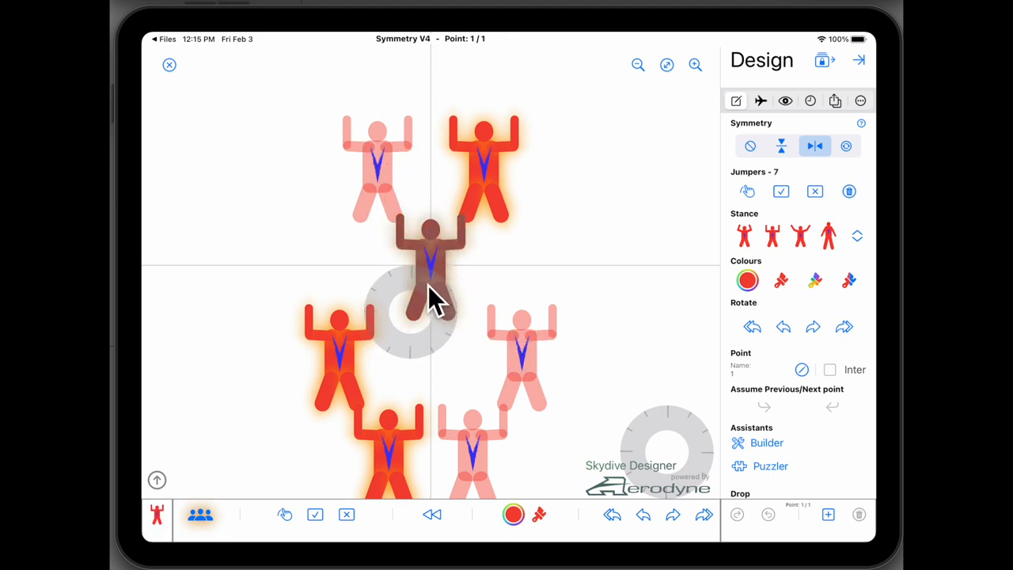
pyautogui.moveTo(431, 249)
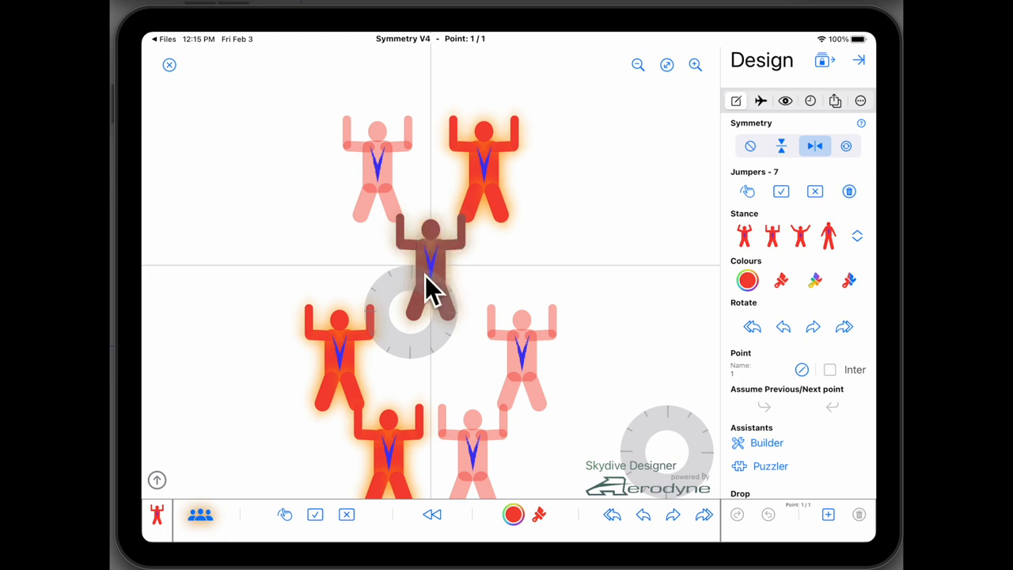
pyautogui.moveTo(528, 260)
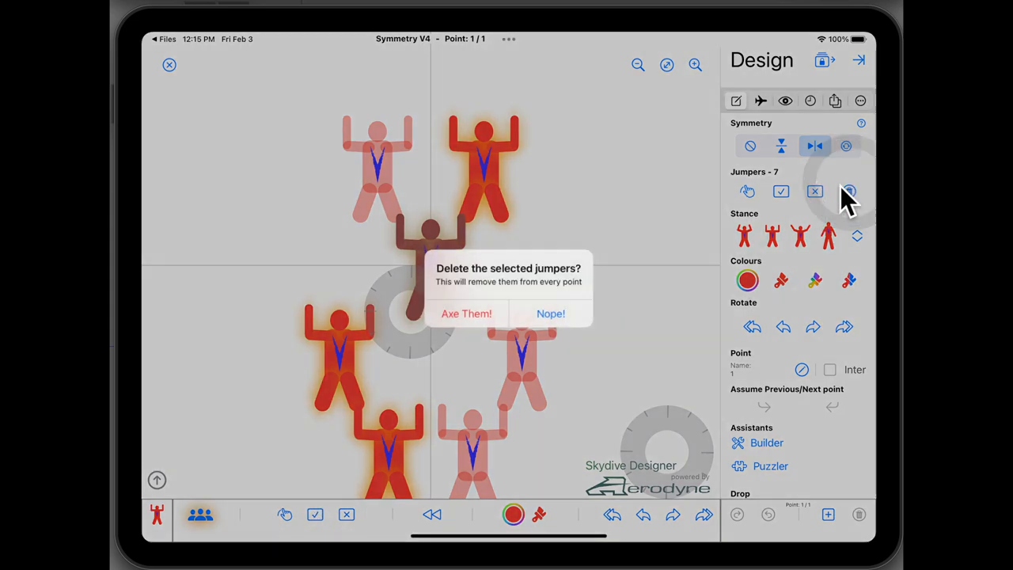
pyautogui.click(466, 313)
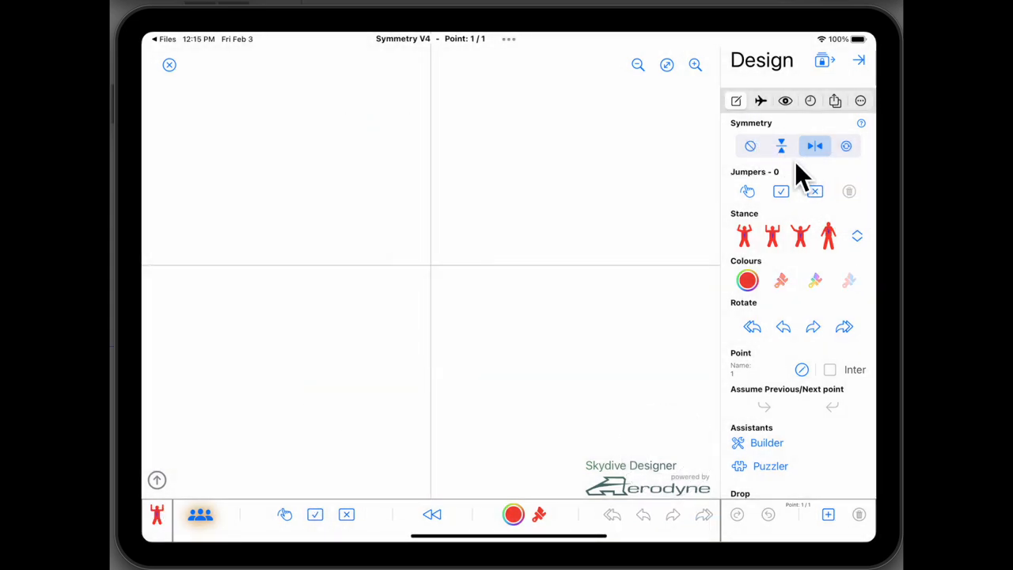
pyautogui.click(781, 145)
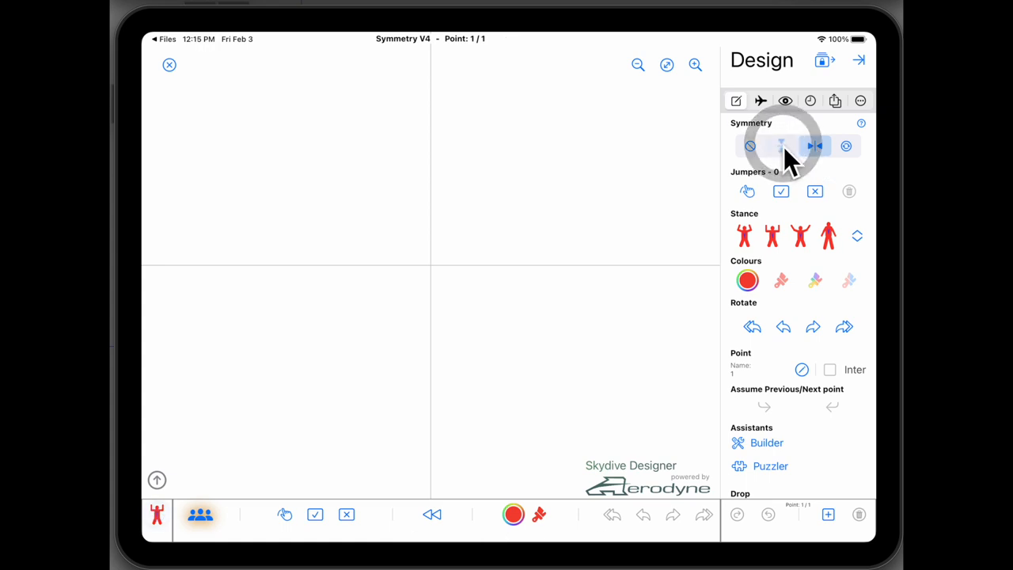
pyautogui.click(782, 145)
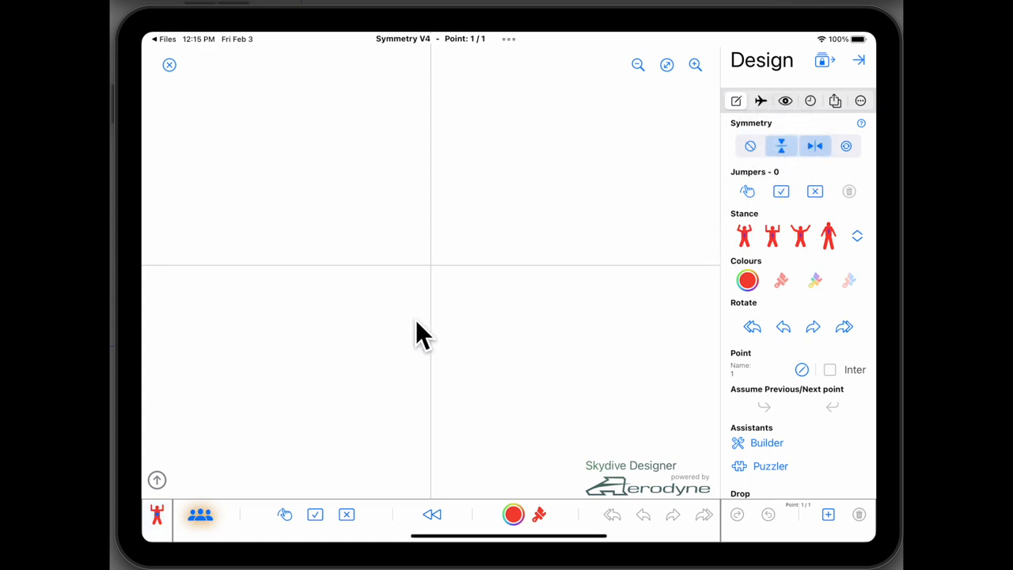
# Place a jumper just below-left of centre and add another from the palette.
pyautogui.click(372, 348)
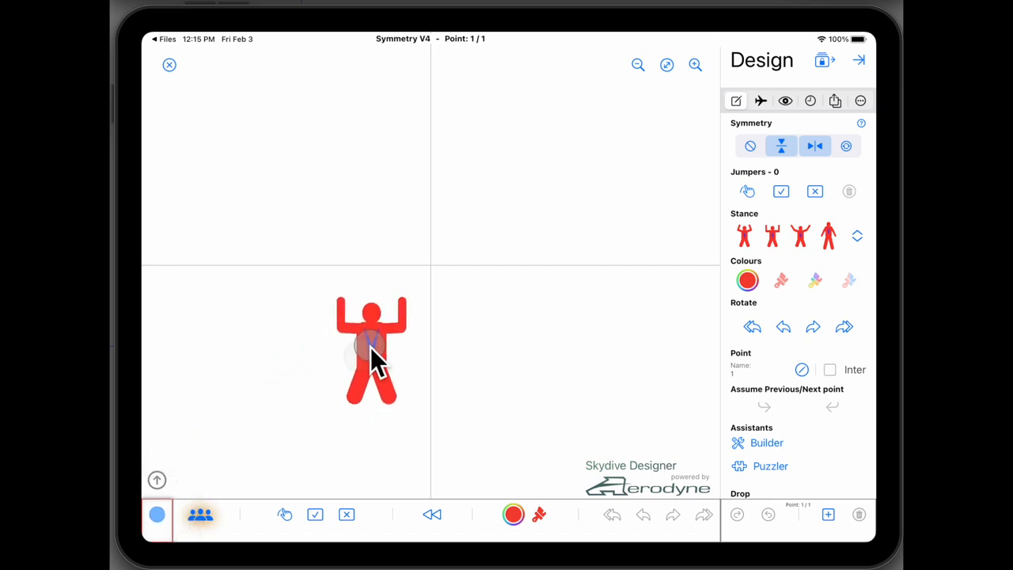
pyautogui.moveTo(372, 352); pyautogui.dragTo(359, 317)
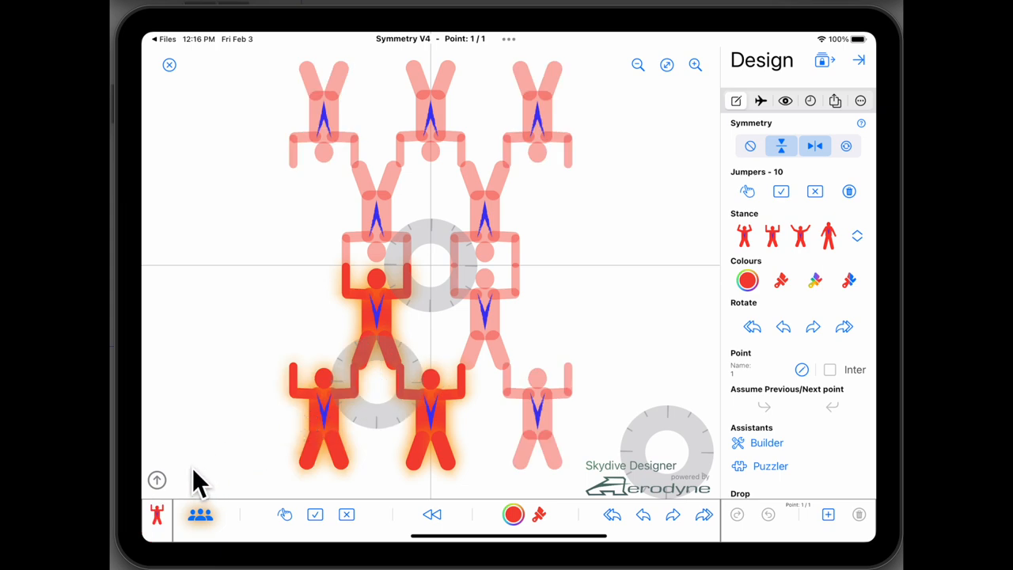
pyautogui.click(157, 515)
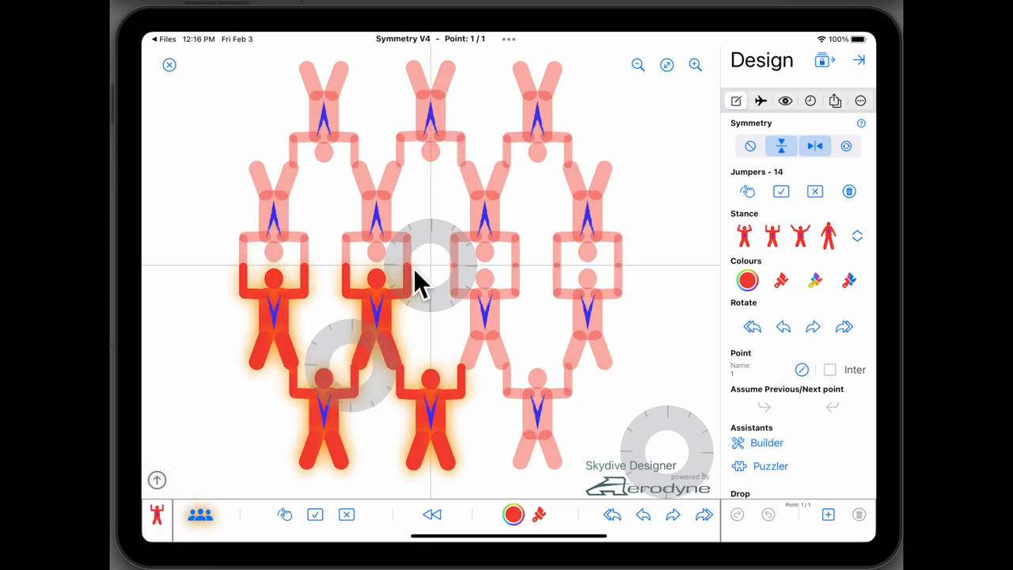
pyautogui.moveTo(451, 273)
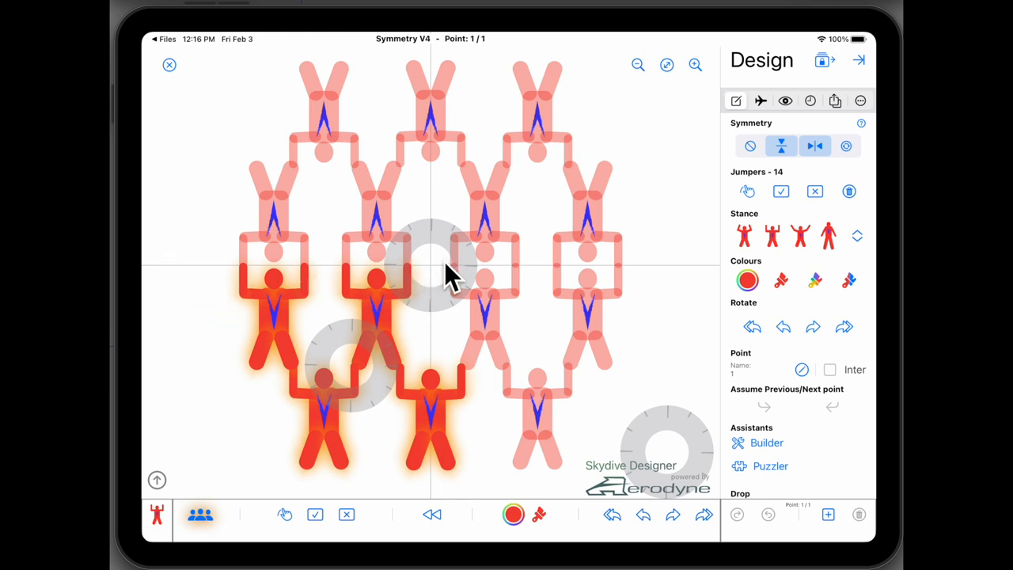
pyautogui.moveTo(382, 296)
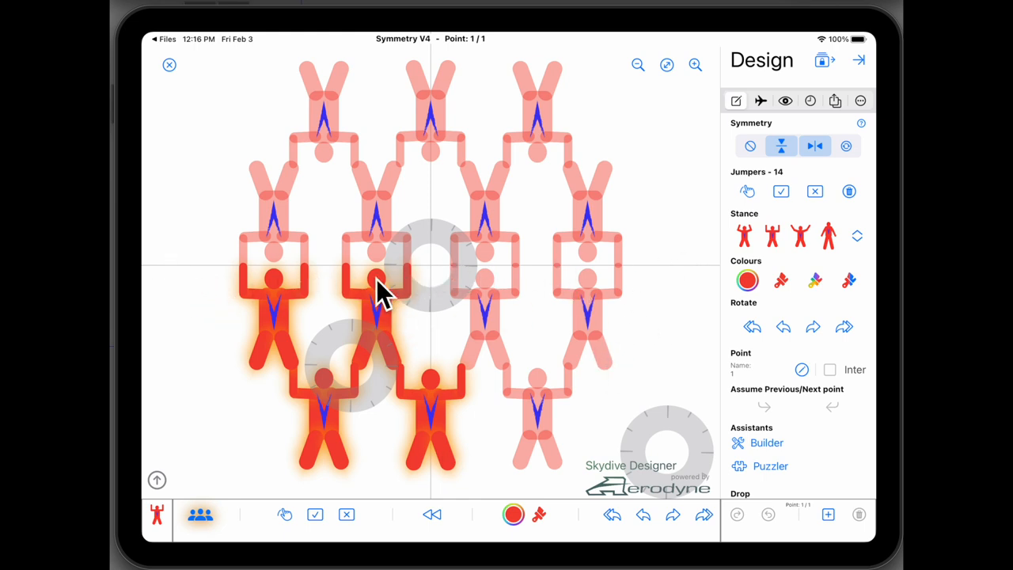
pyautogui.moveTo(309, 297)
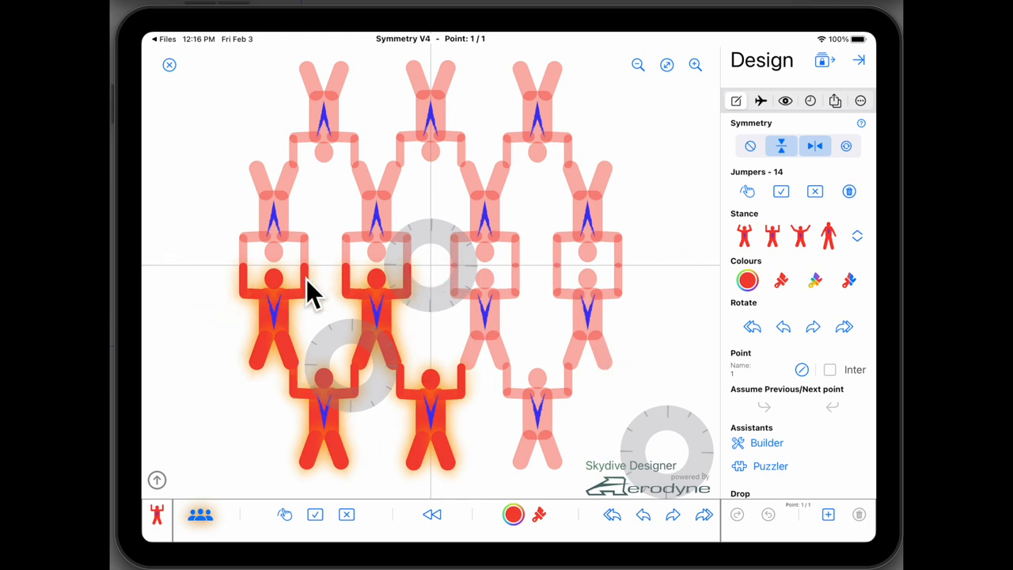
pyautogui.moveTo(431, 432)
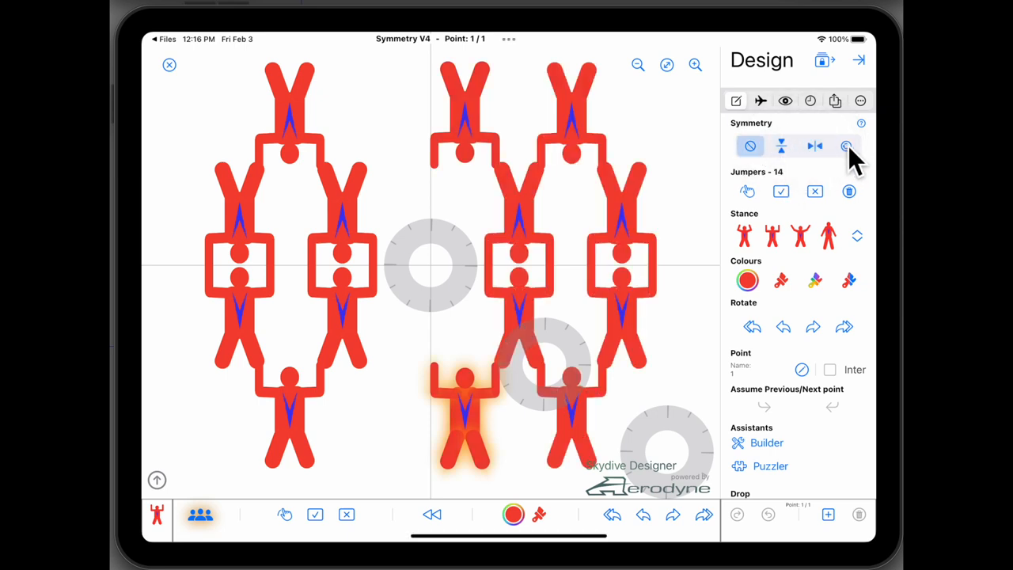
# Enable rotational symmetry and set its order, add one jumper, and zoom out.
pyautogui.click(845, 146)
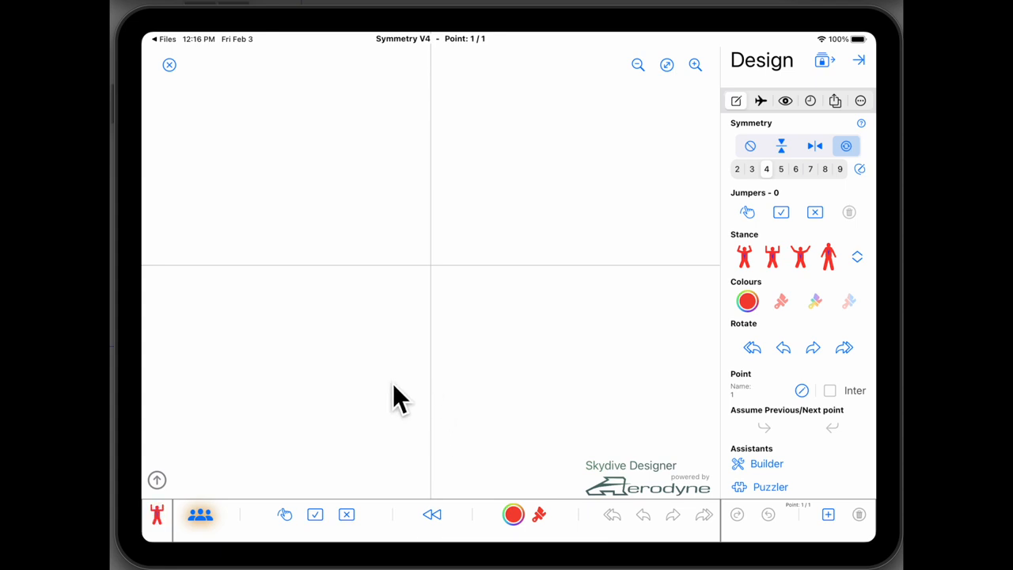
pyautogui.click(782, 168)
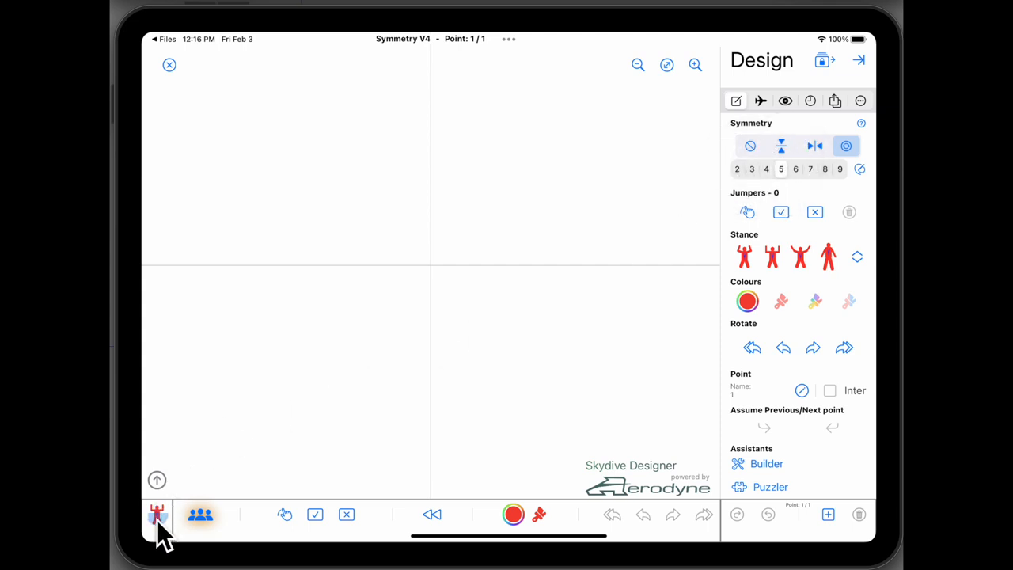
pyautogui.click(157, 514)
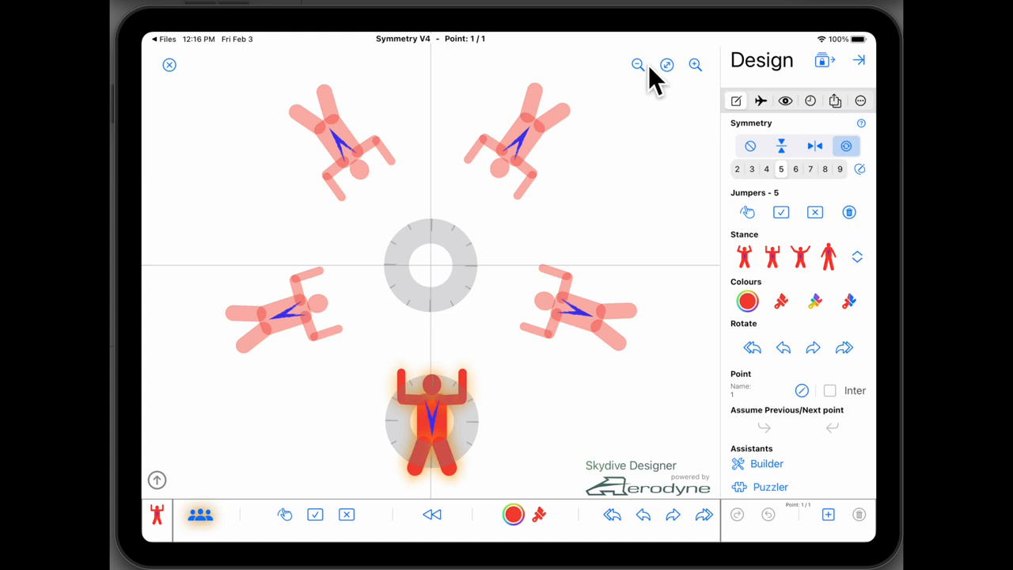
pyautogui.click(638, 65)
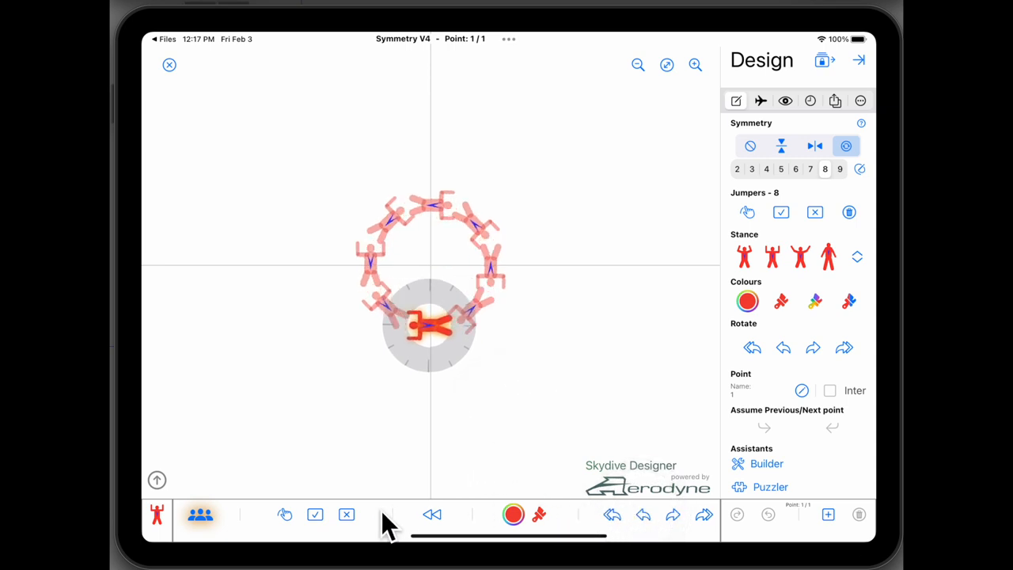
pyautogui.moveTo(899, 281)
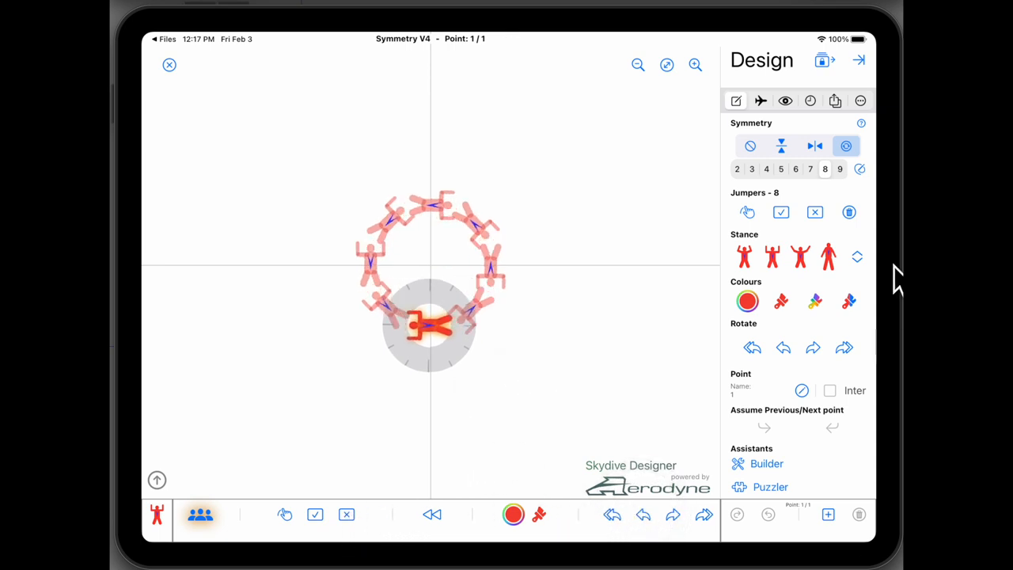
# Delete all jumpers and pick rotation order 100 from the full list.
pyautogui.click(849, 212)
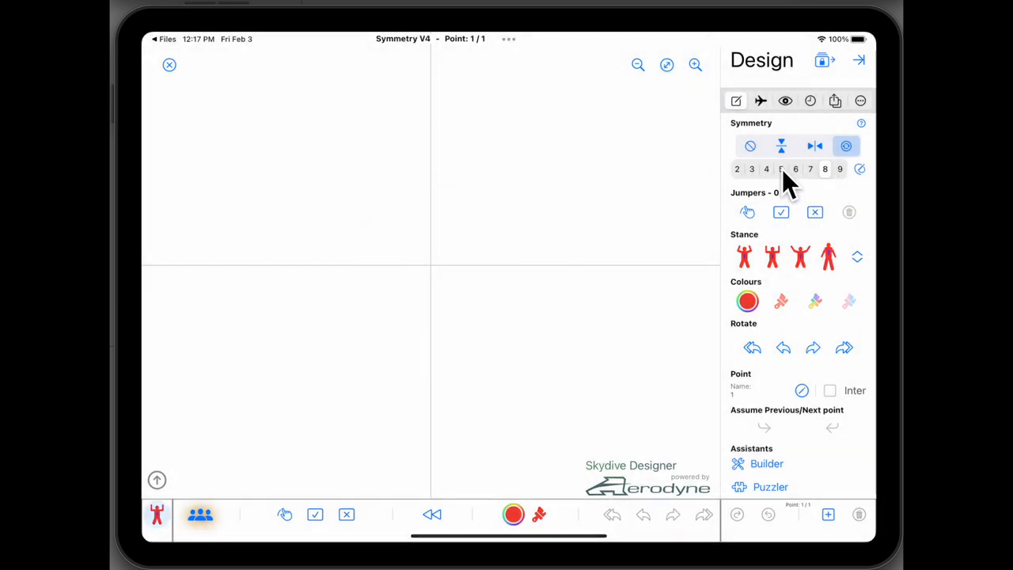
pyautogui.click(860, 168)
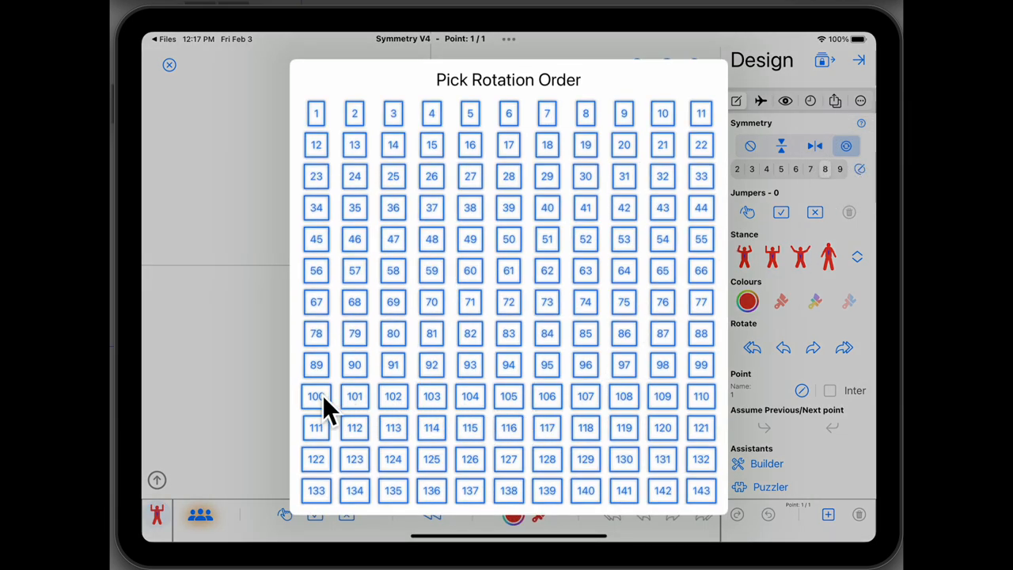
pyautogui.click(316, 397)
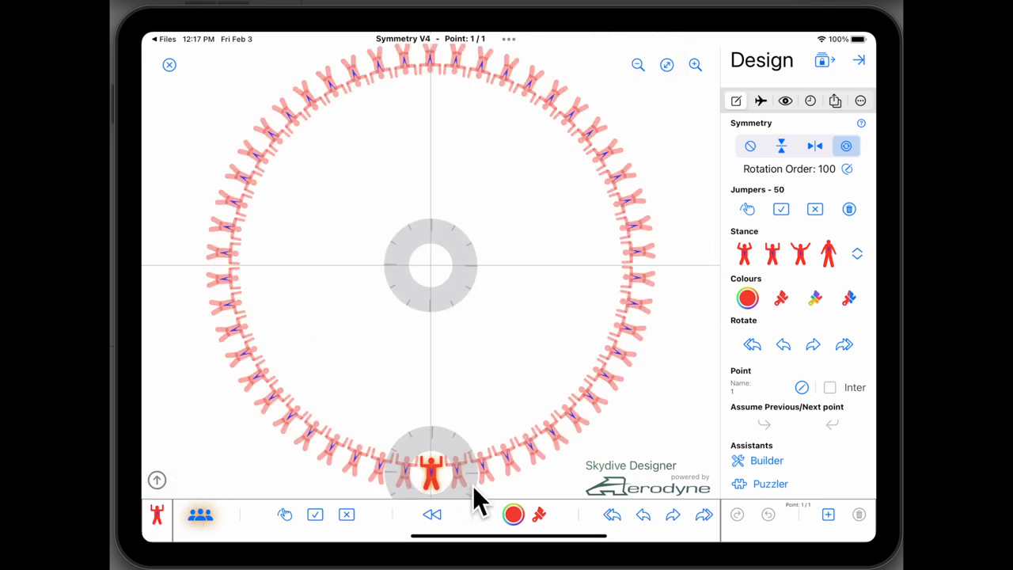
pyautogui.moveTo(439, 498)
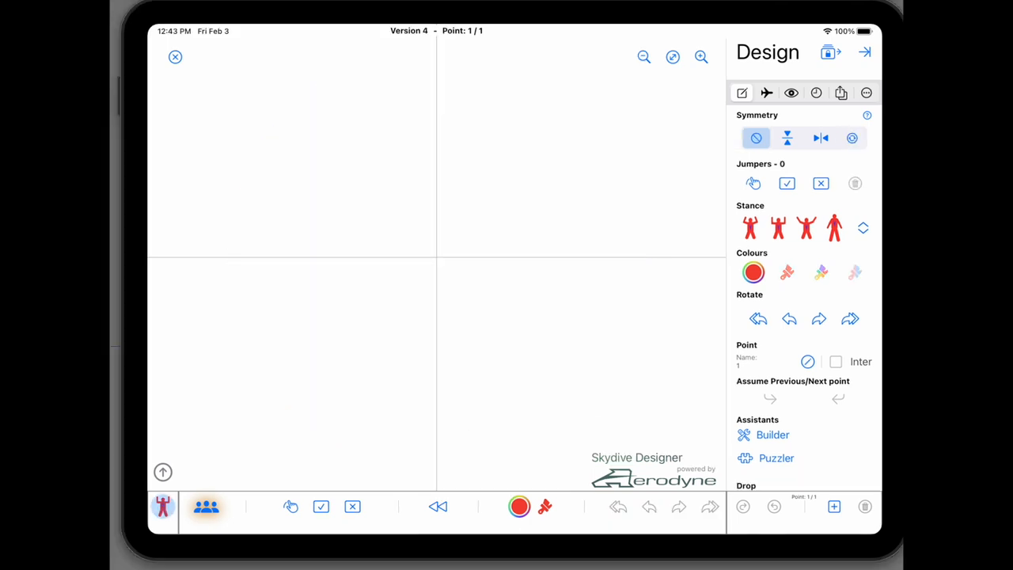
# Start a design with rotational symmetry, add the four-person diamond piece, and fit it to view.
pyautogui.click(163, 507)
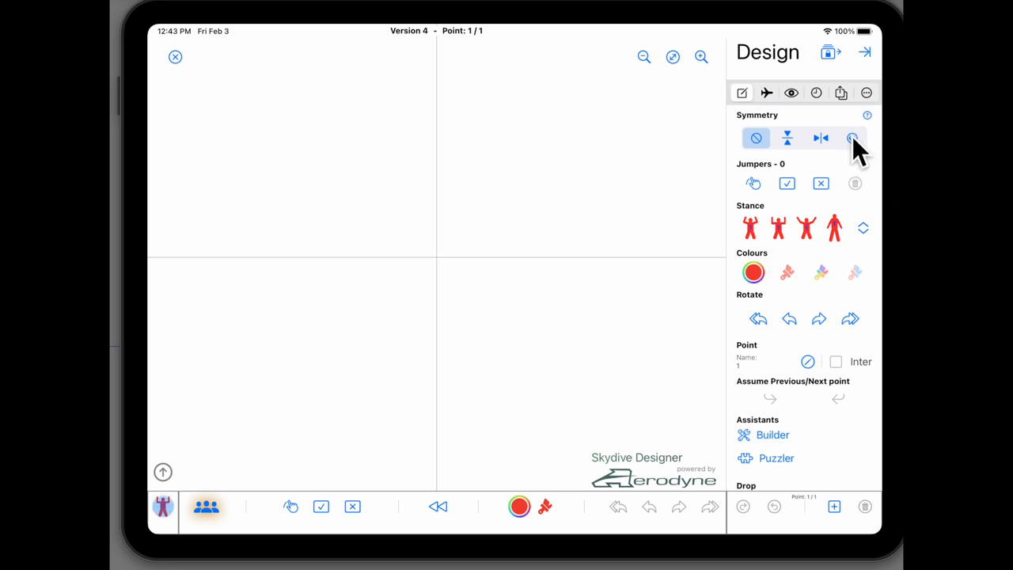
pyautogui.click(853, 138)
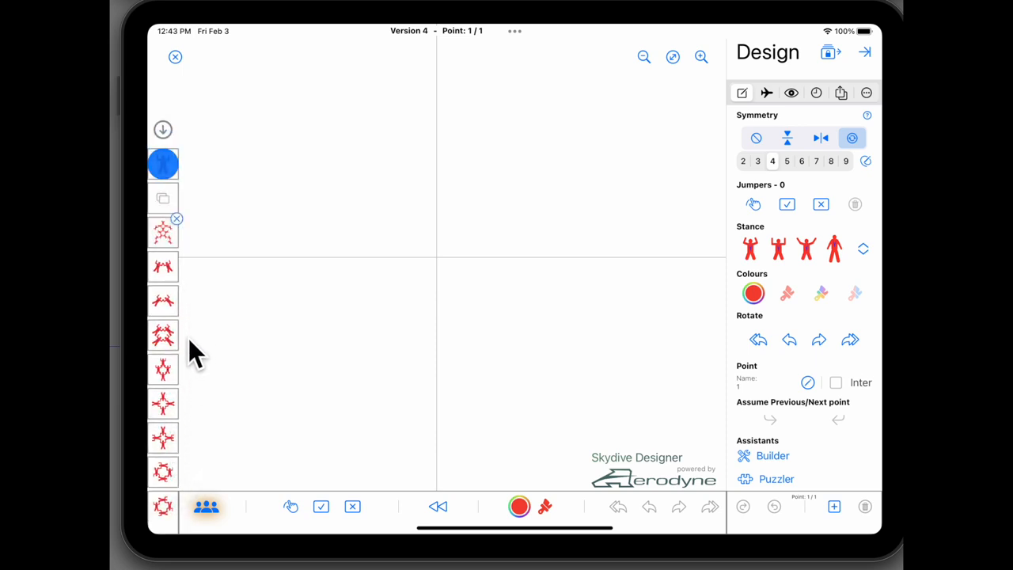
pyautogui.click(163, 364)
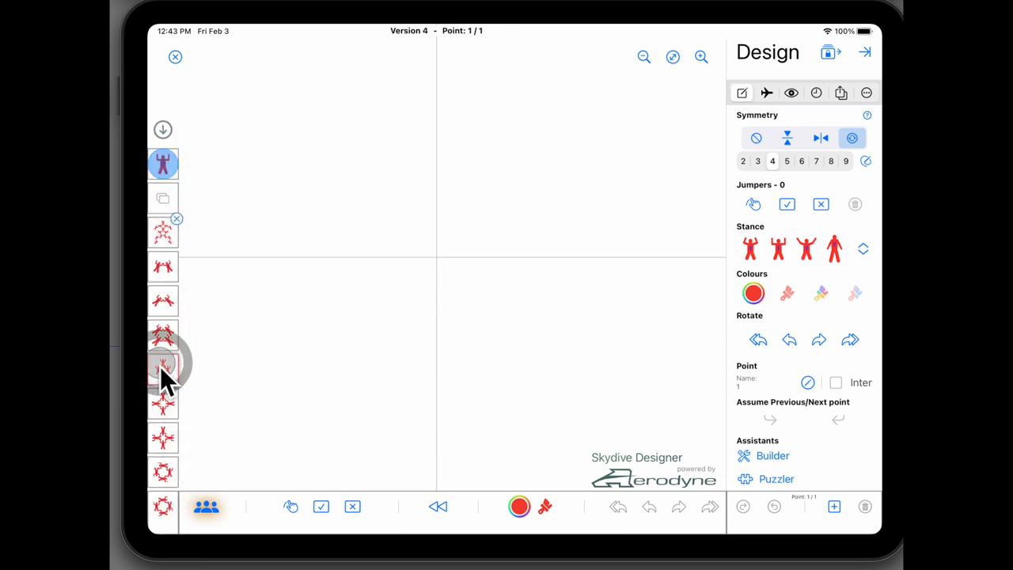
pyautogui.click(163, 364)
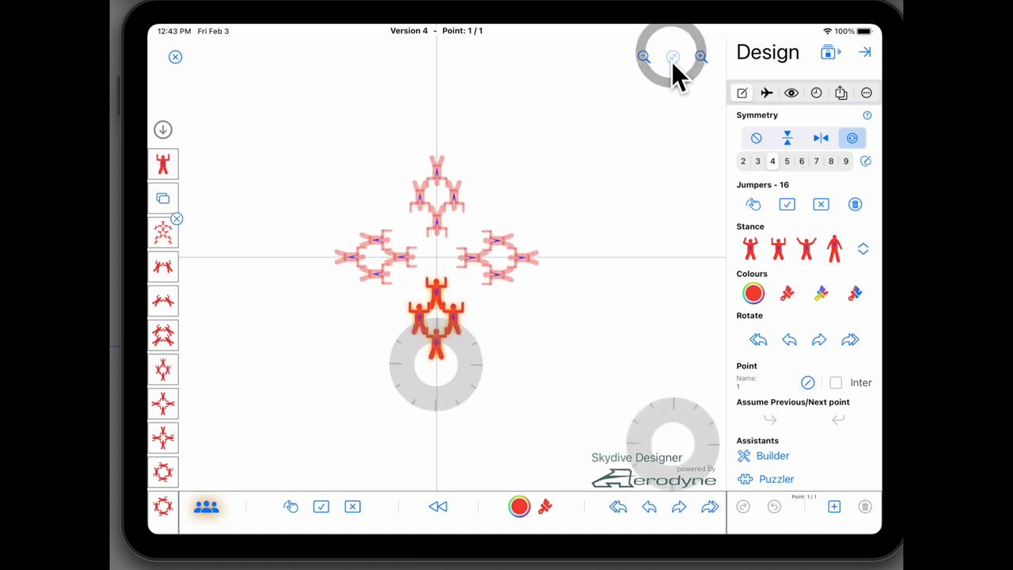
pyautogui.click(701, 56)
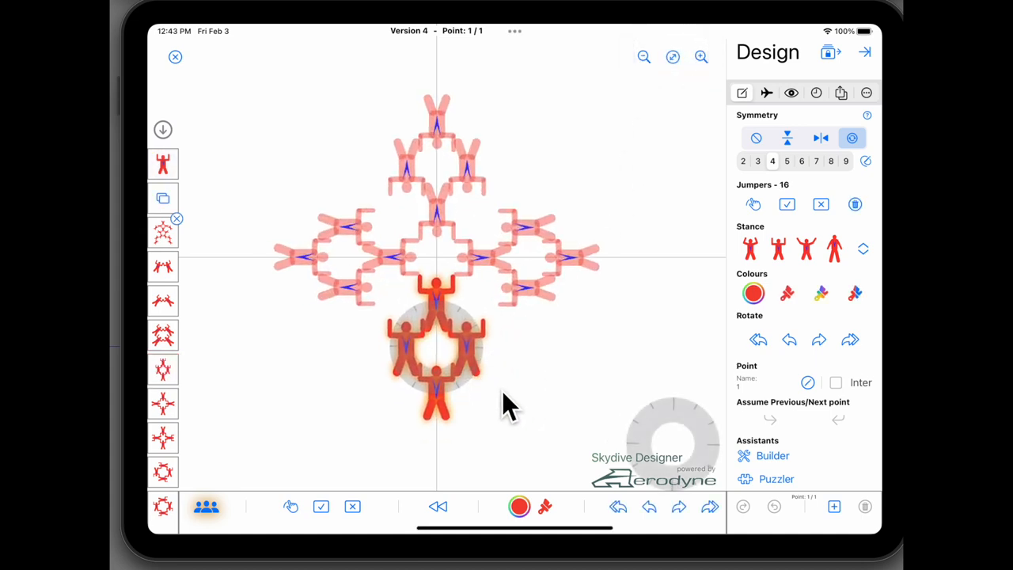
pyautogui.moveTo(543, 451)
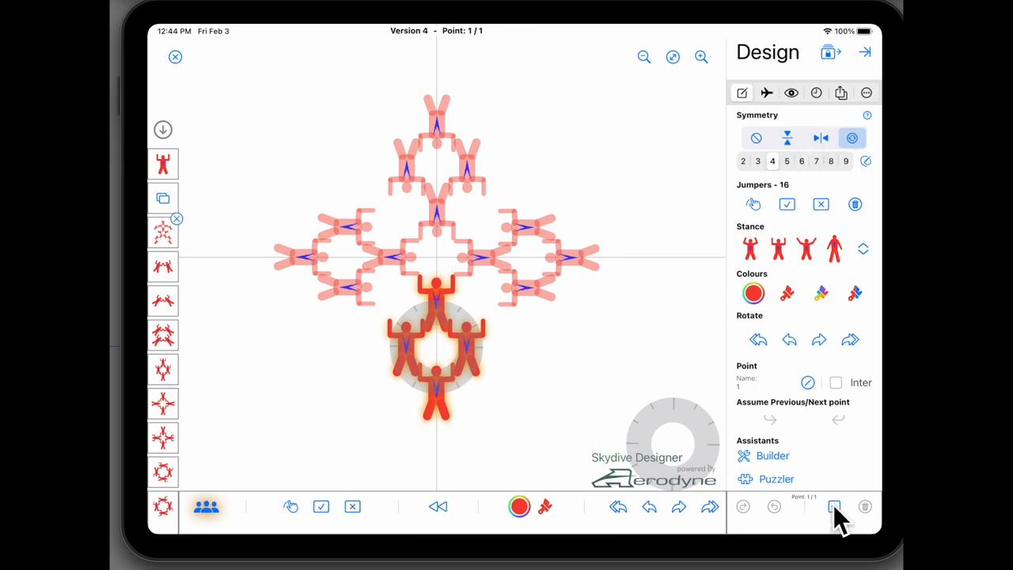
# Add a second point after the four-diamond formation.
pyautogui.click(834, 507)
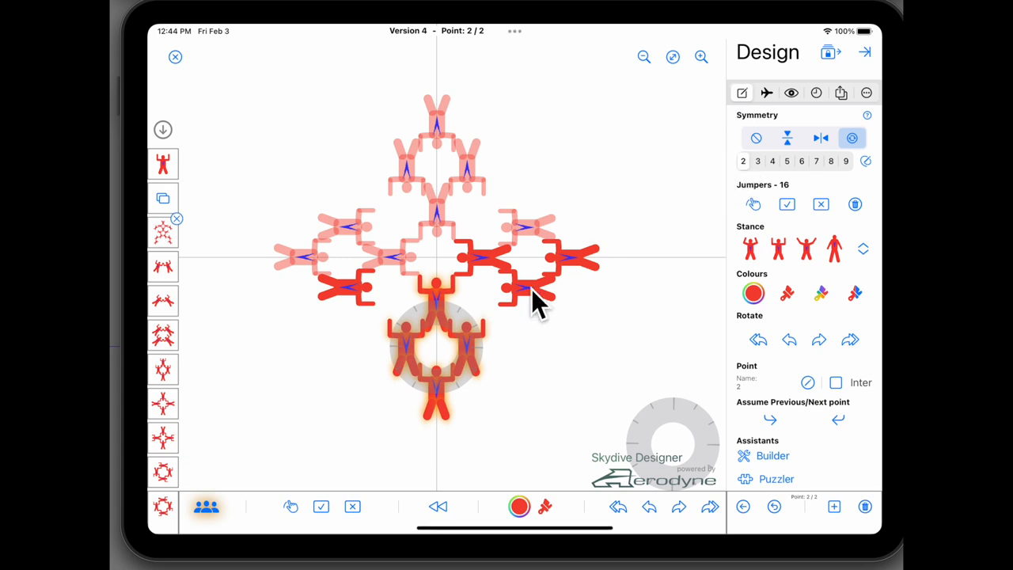
pyautogui.moveTo(463, 320)
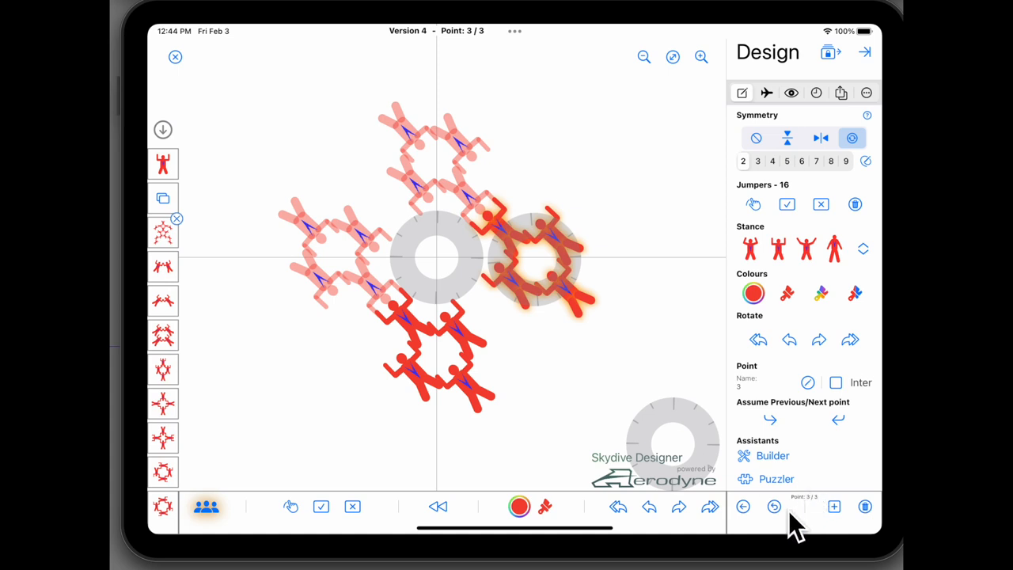
# Step through points 1, 2 and 3, wrapping back to point 1.
pyautogui.click(742, 506)
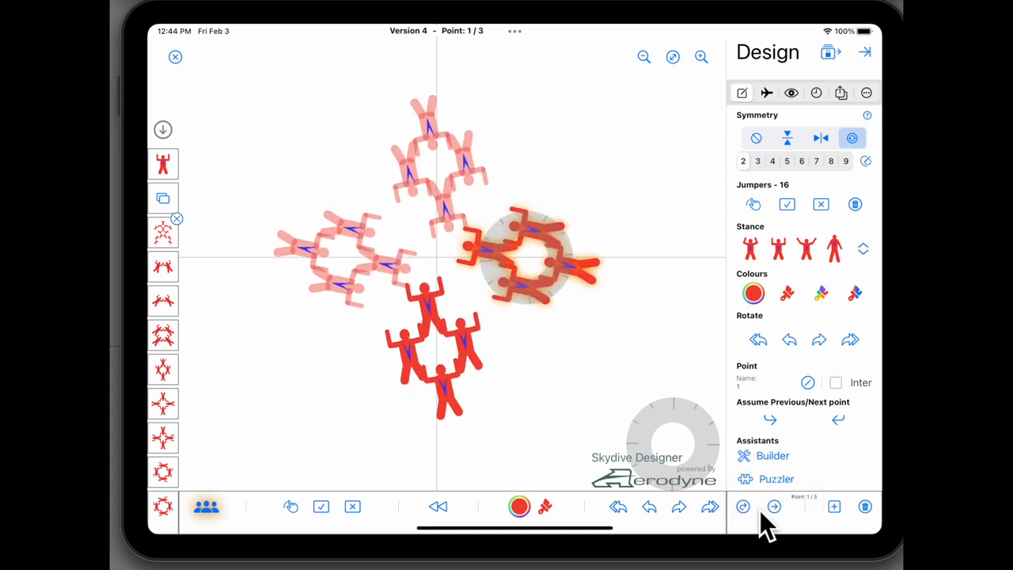
pyautogui.click(773, 507)
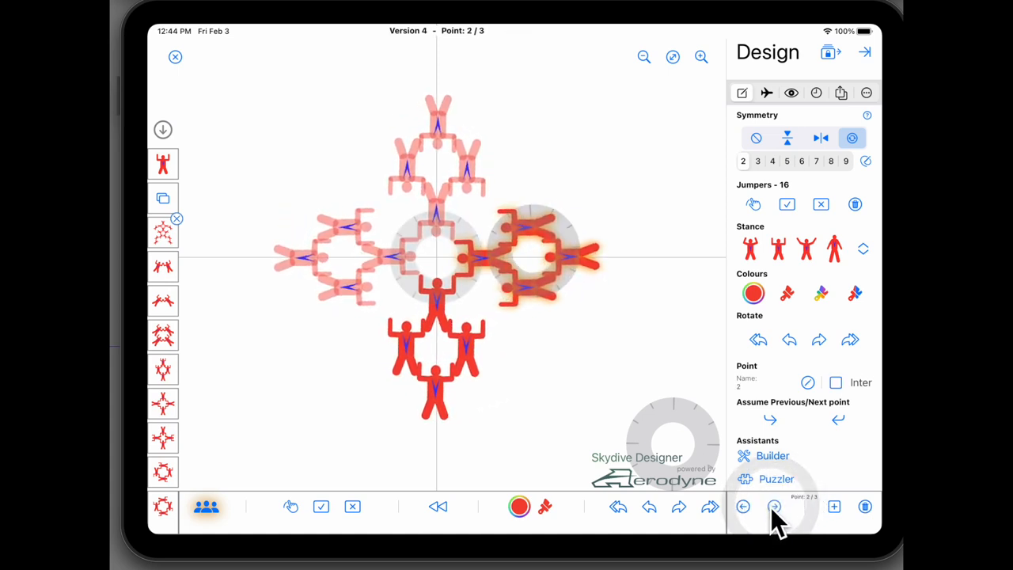
pyautogui.click(773, 507)
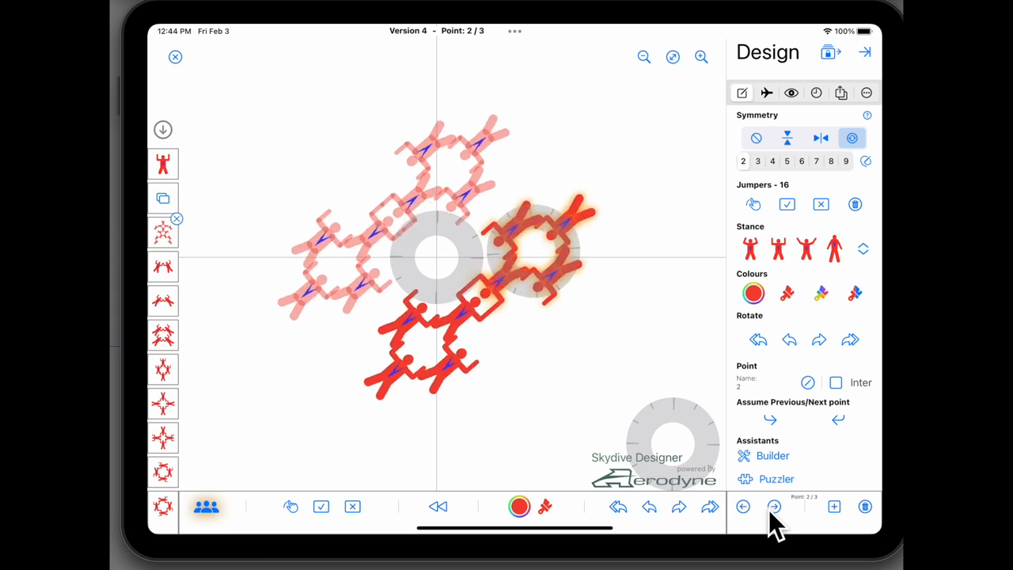
pyautogui.click(775, 506)
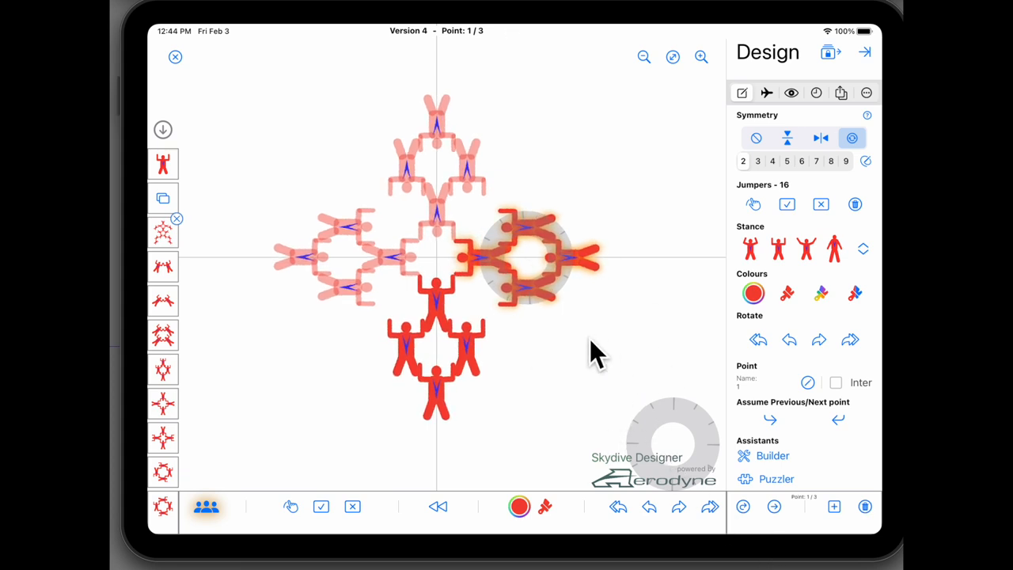
pyautogui.moveTo(563, 443)
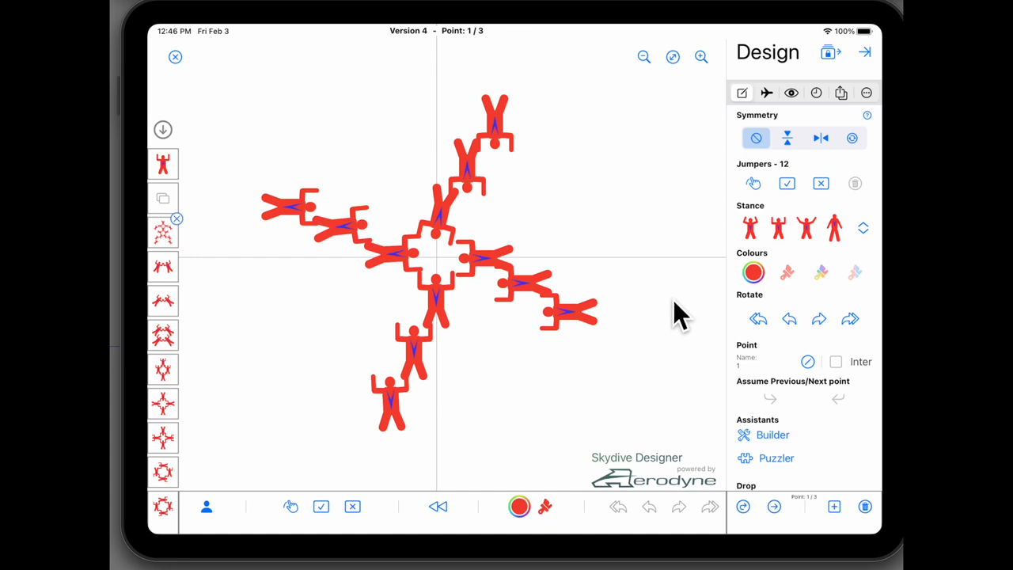
pyautogui.moveTo(665, 313)
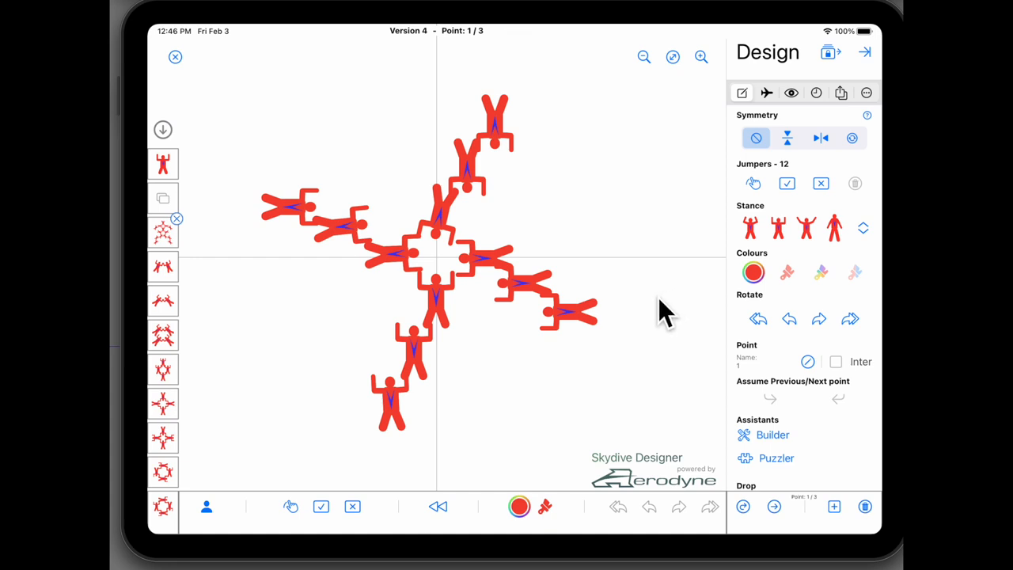
pyautogui.moveTo(716, 241)
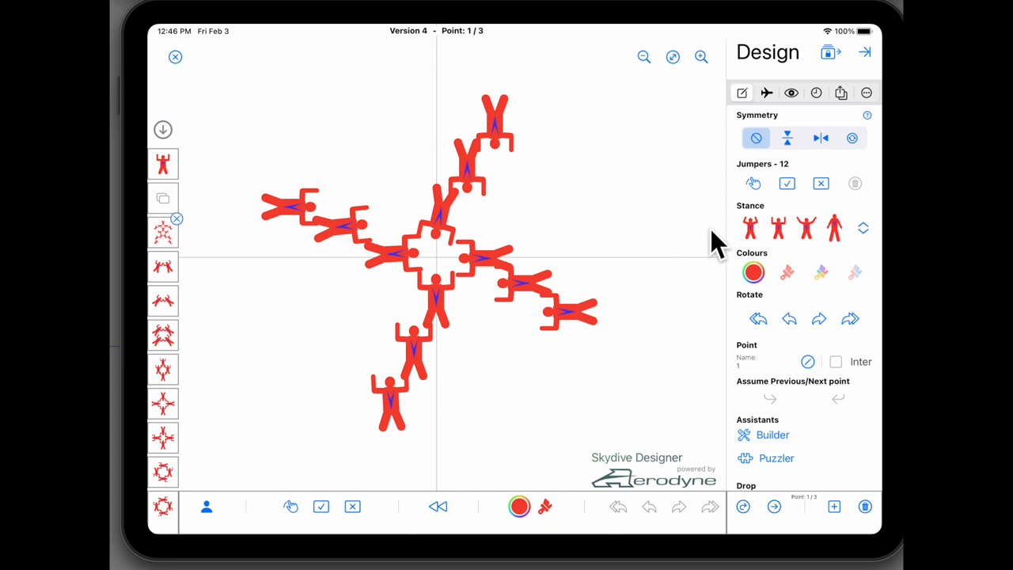
pyautogui.moveTo(701, 202)
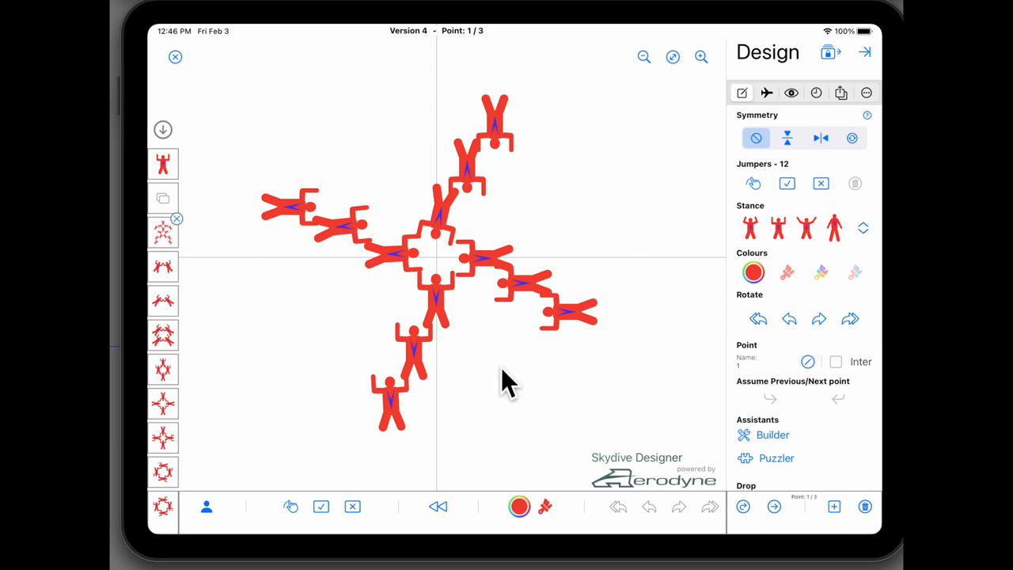
pyautogui.moveTo(547, 245)
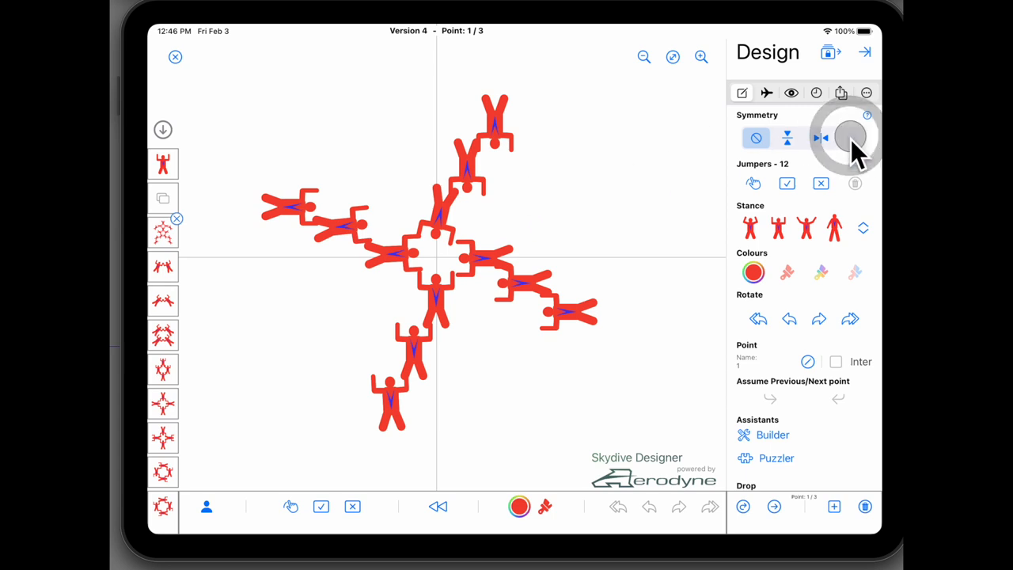
# Apply order-4 rotational symmetry, select the lower three-jumper arm, and rotate it left.
pyautogui.click(852, 137)
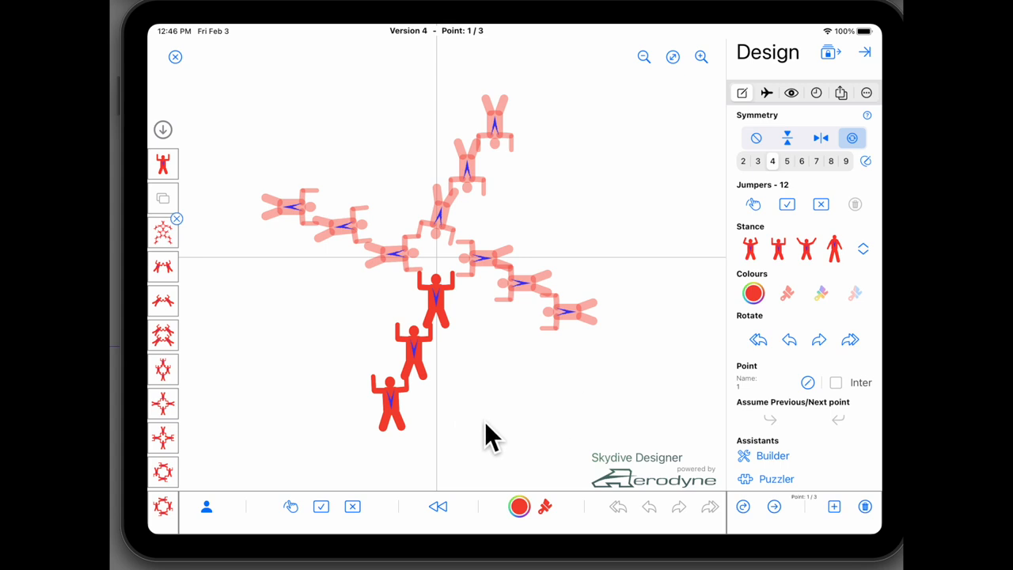
pyautogui.moveTo(443, 305)
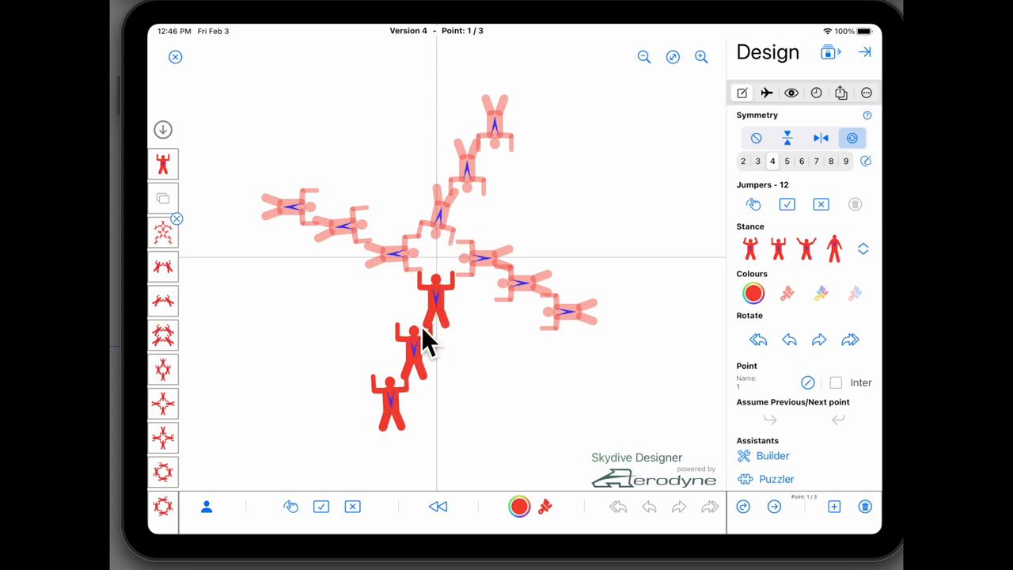
pyautogui.moveTo(415, 395)
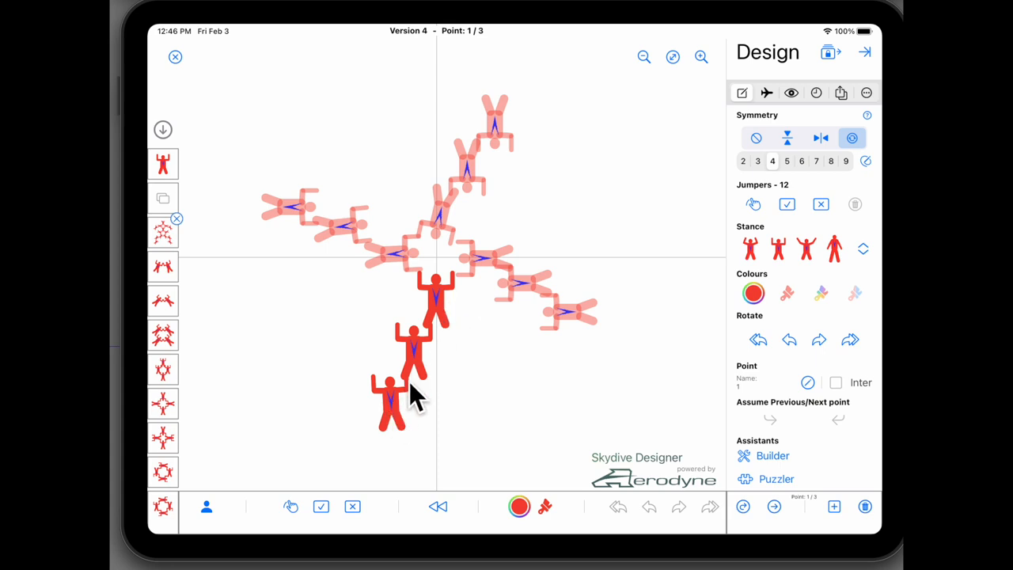
pyautogui.moveTo(538, 301)
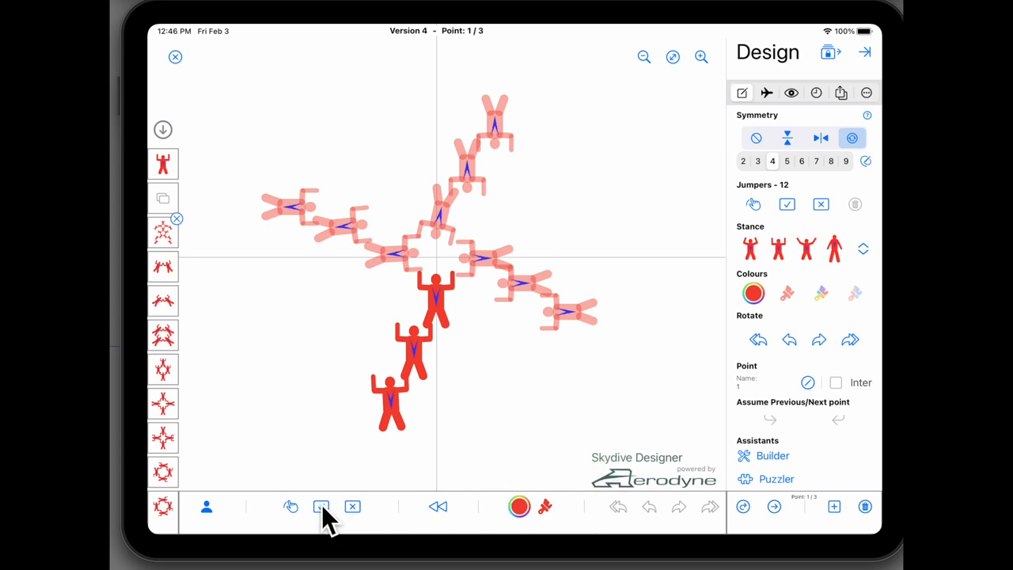
pyautogui.click(206, 507)
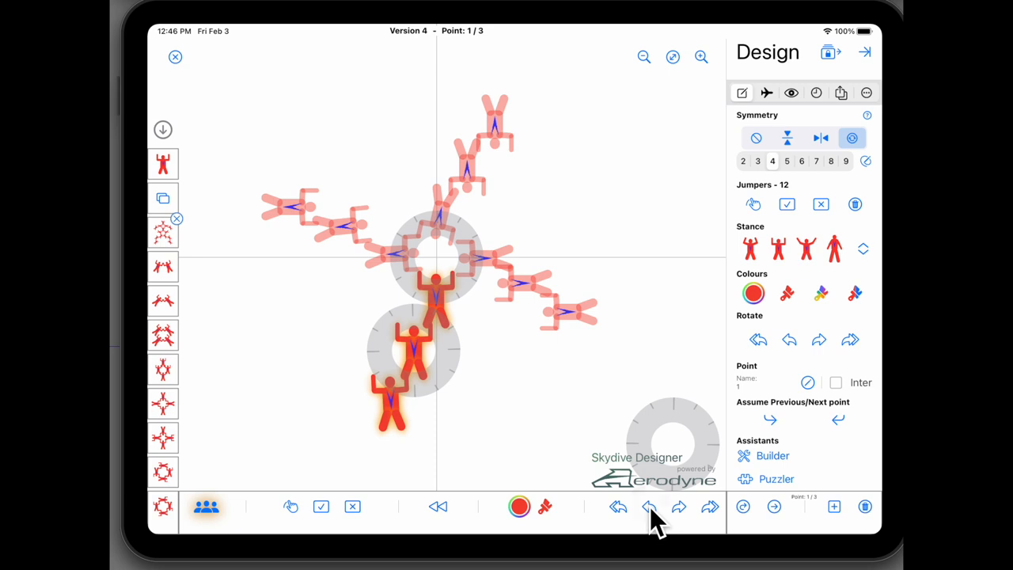
pyautogui.click(650, 506)
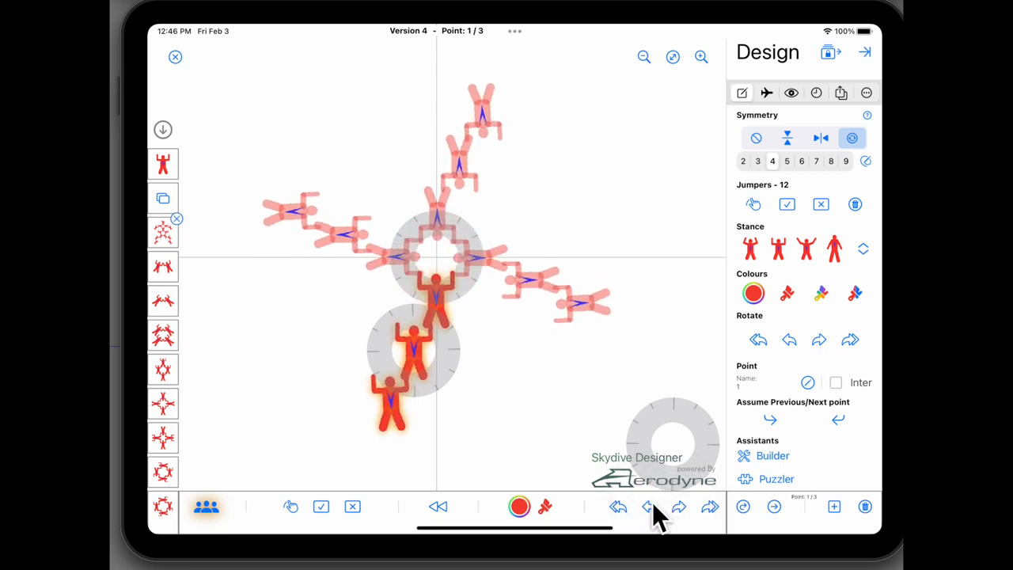
pyautogui.moveTo(440, 333)
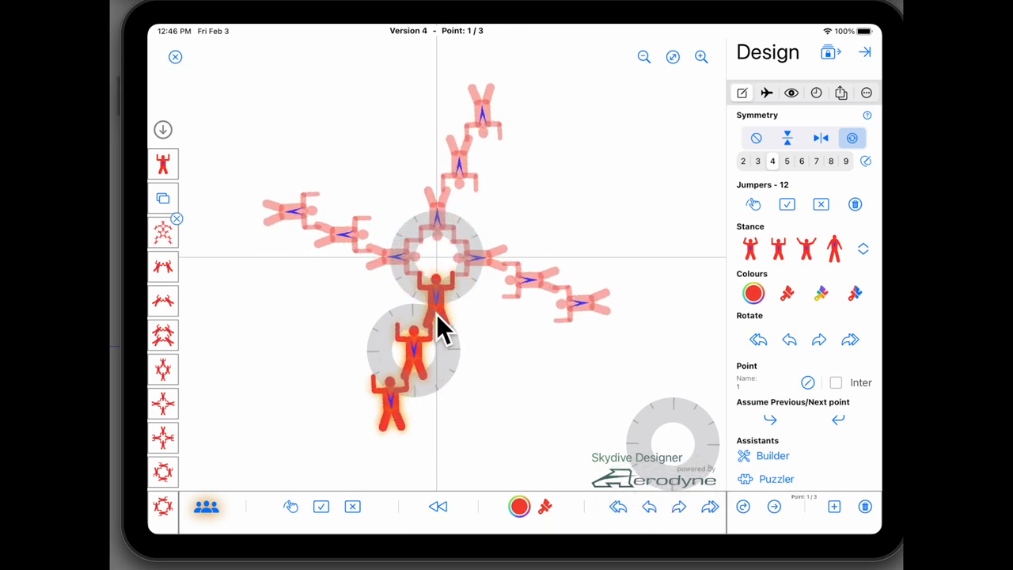